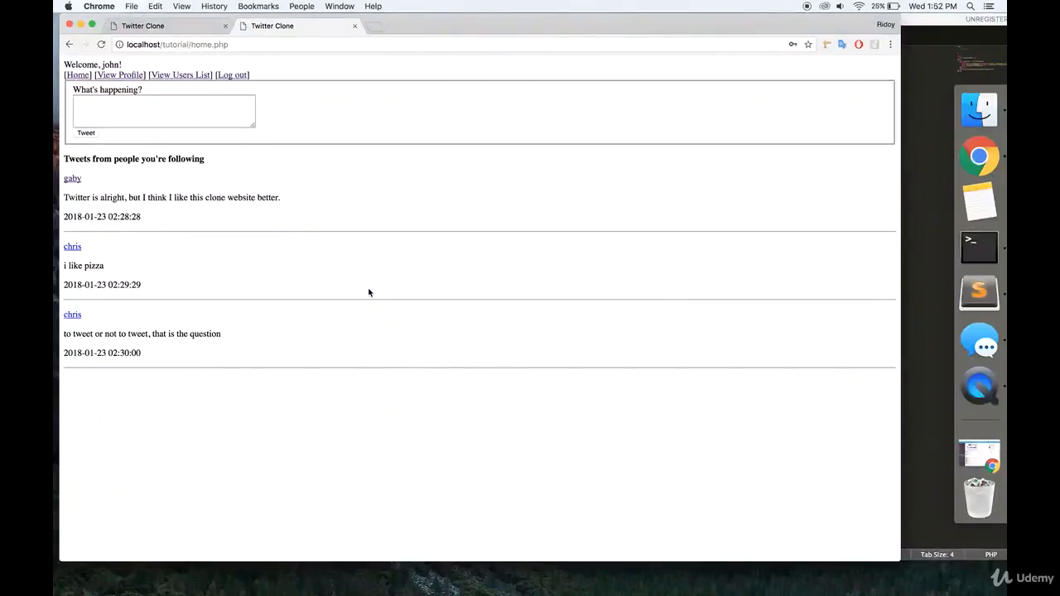
{"action": "mouse_move", "coordinate": [305, 159]}
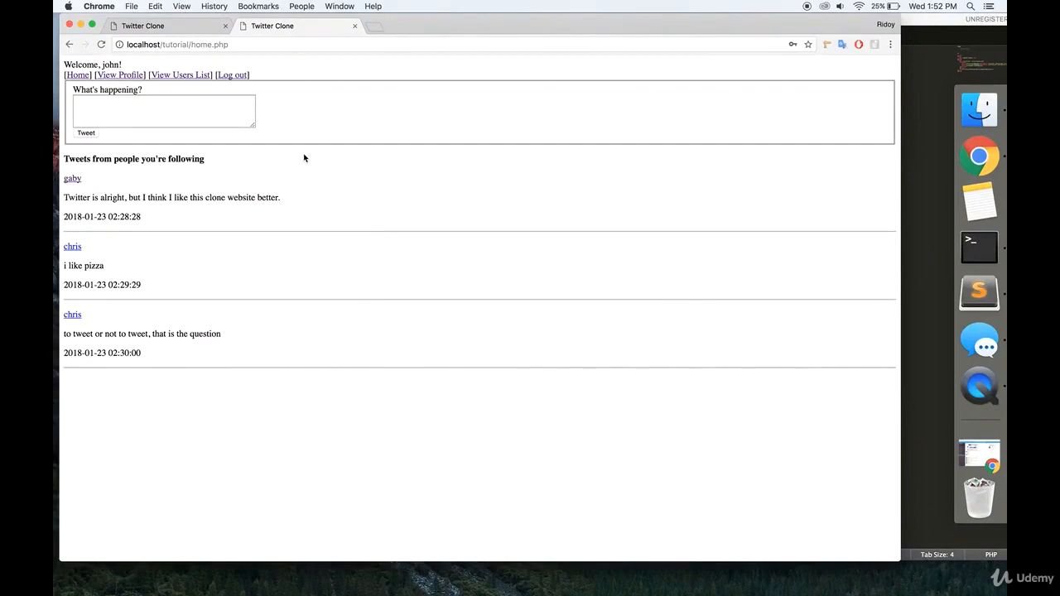
{"action": "mouse_move", "coordinate": [123, 268]}
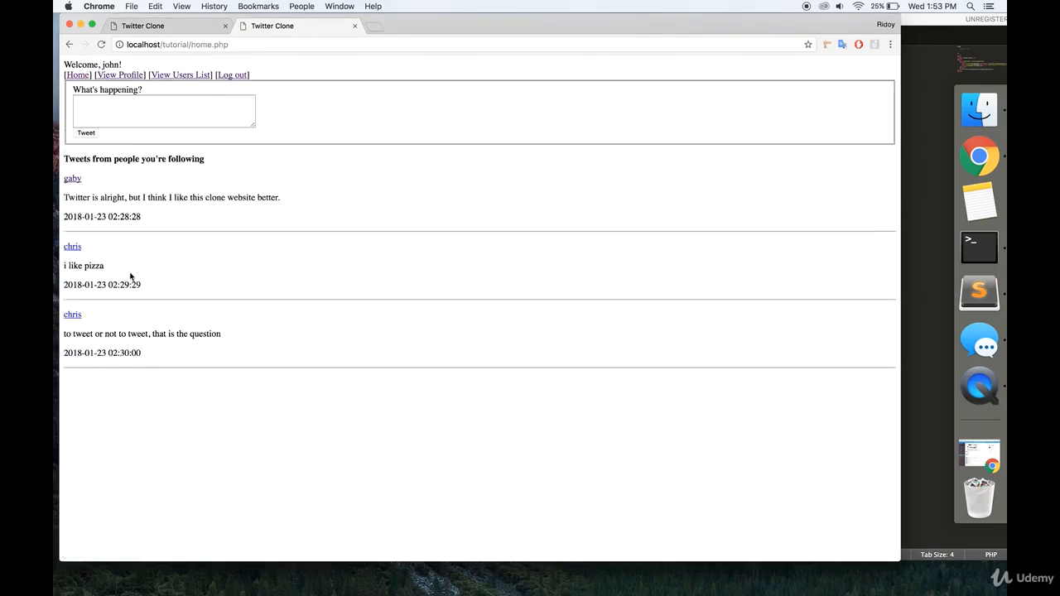
Step: View the first tweet author's profile, then log out back to the login page
{"action": "left_click", "coordinate": [73, 179]}
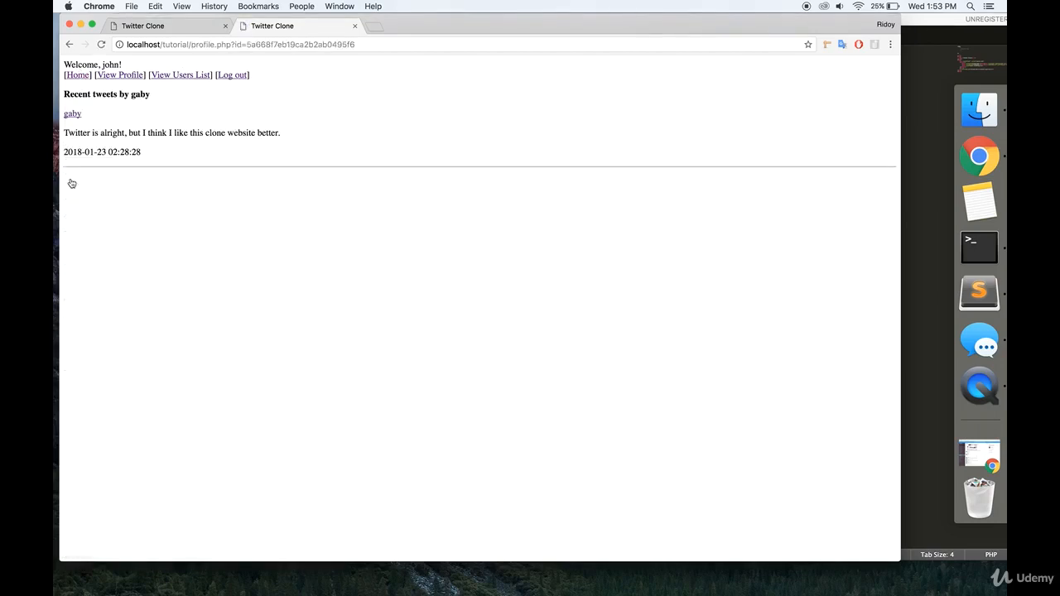
{"action": "left_click", "coordinate": [232, 75]}
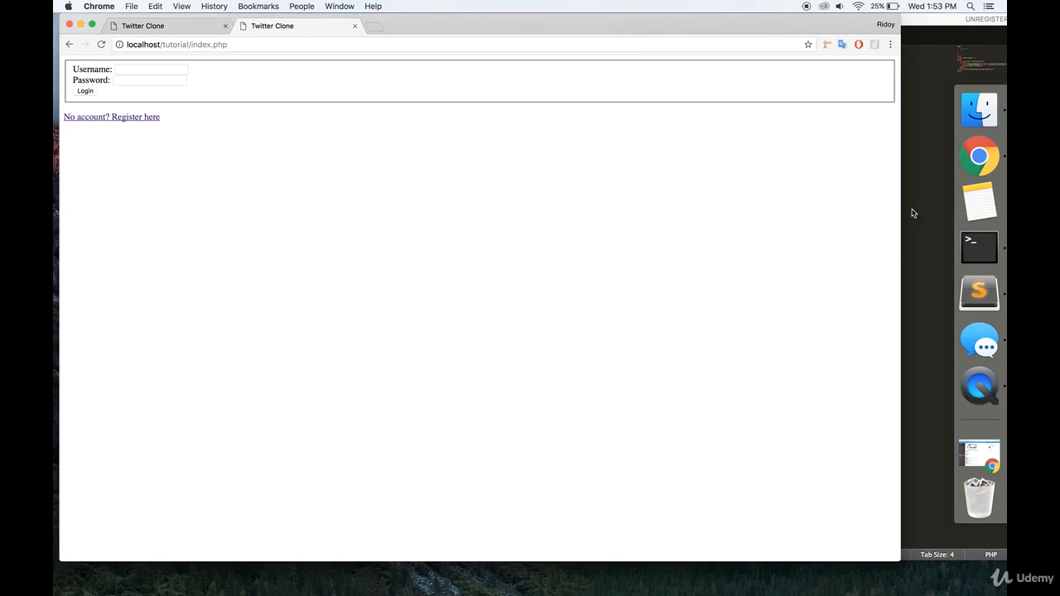
Step: Check the db.users.find() output in the mongo shell and return to register.php
{"action": "left_click", "coordinate": [978, 247]}
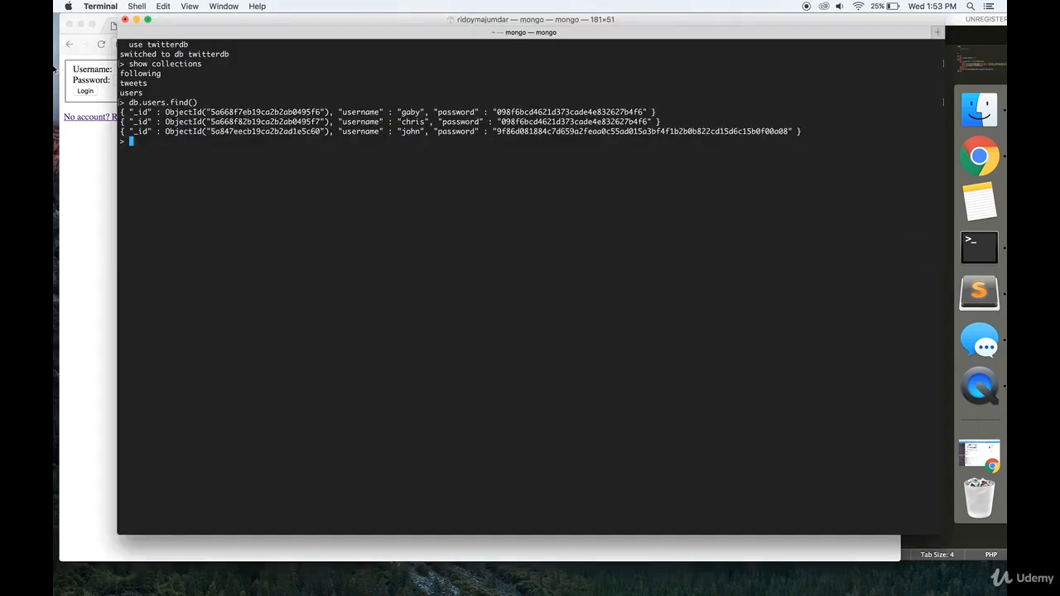
{"action": "double_click", "coordinate": [209, 53]}
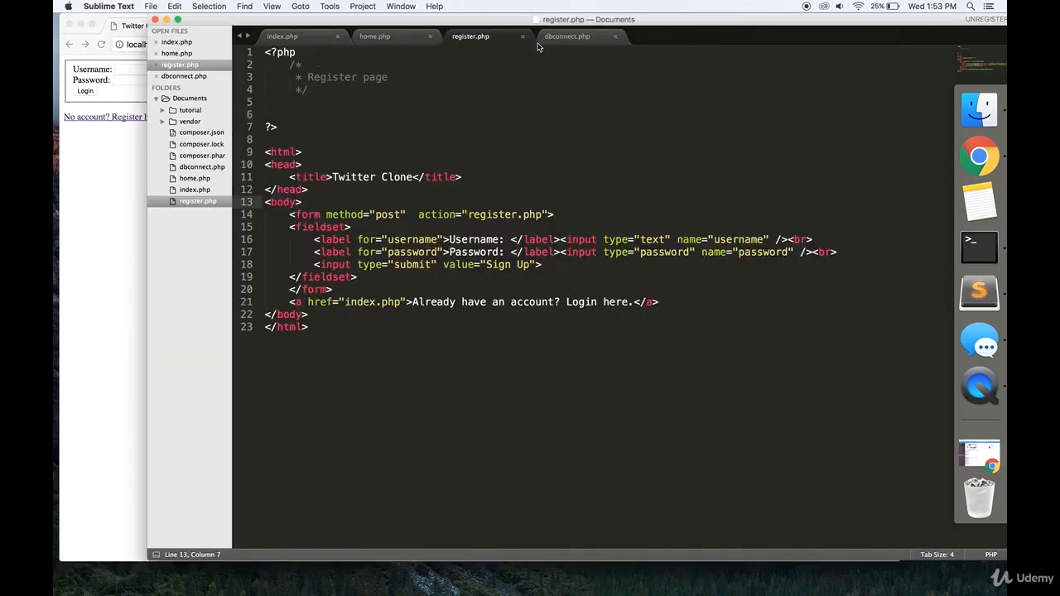
Step: Review dbconnect.php's vendor autoload require, MongoDB client line and twitterdb database name
{"action": "left_click", "coordinate": [566, 36]}
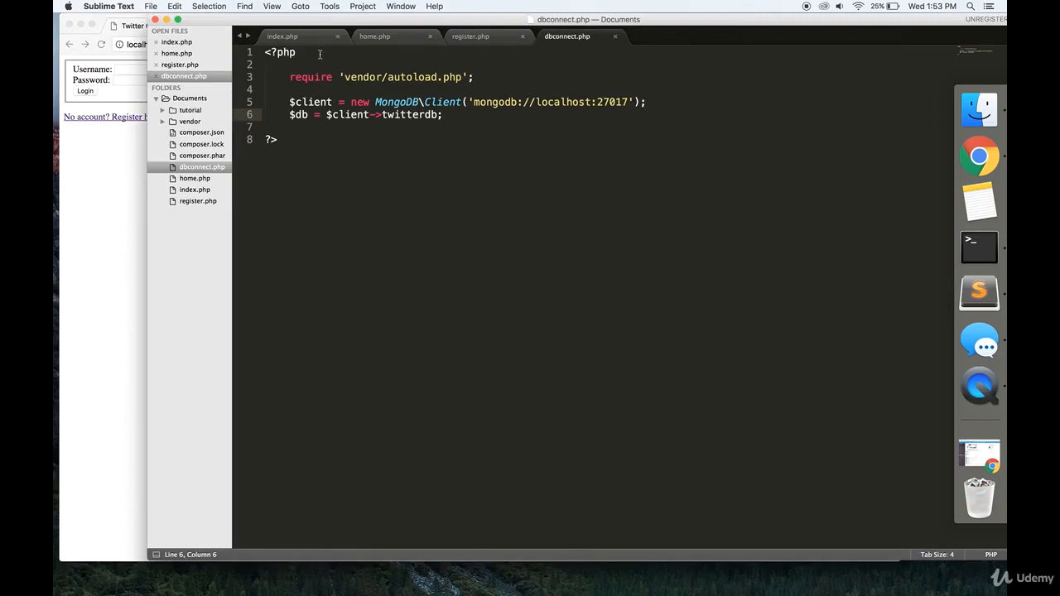
{"action": "left_click", "coordinate": [354, 78]}
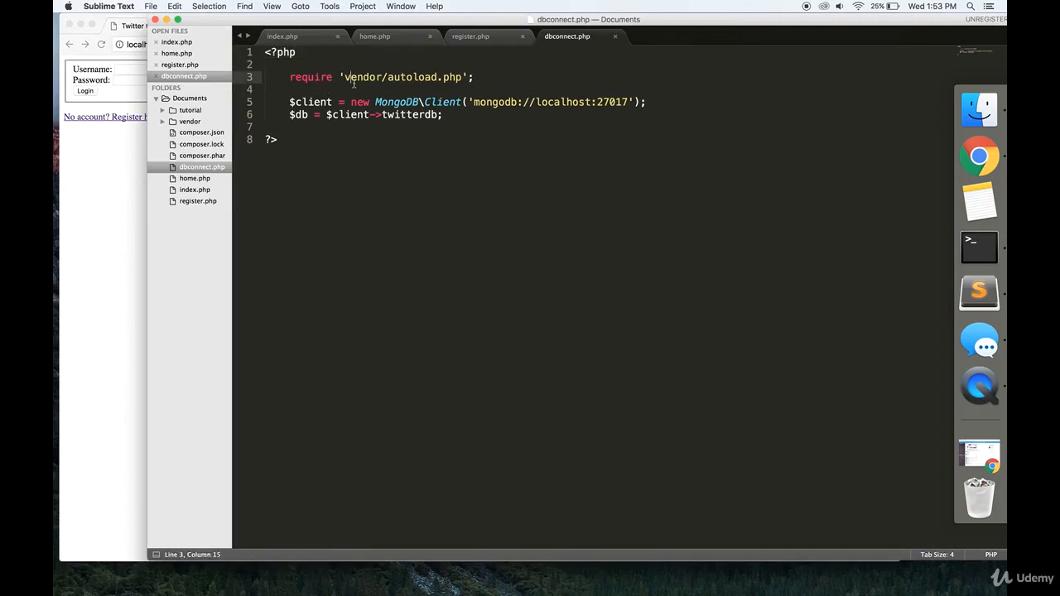
{"action": "double_click", "coordinate": [410, 78]}
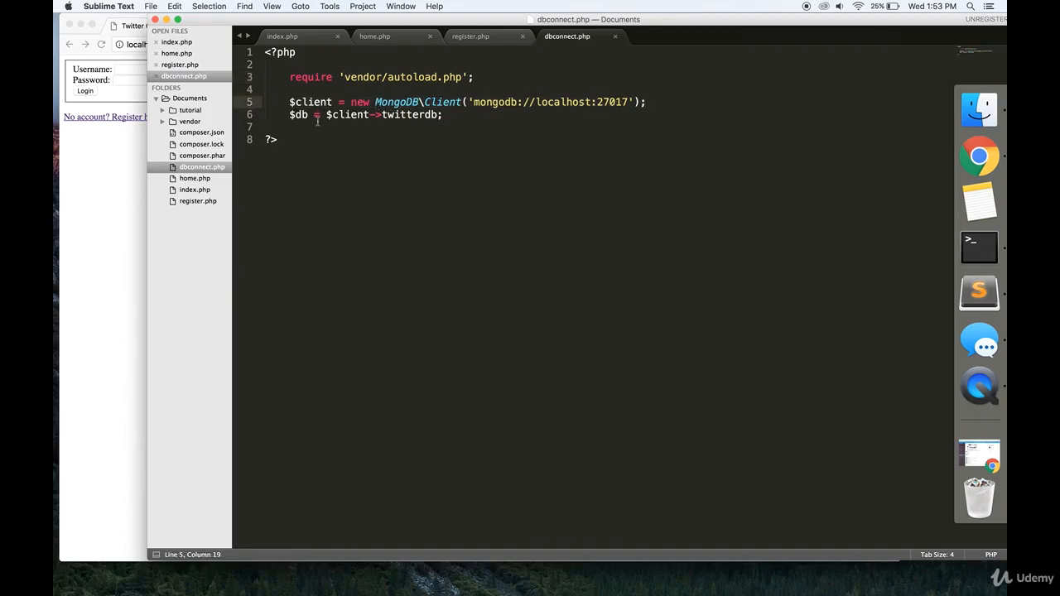
{"action": "left_click", "coordinate": [404, 114]}
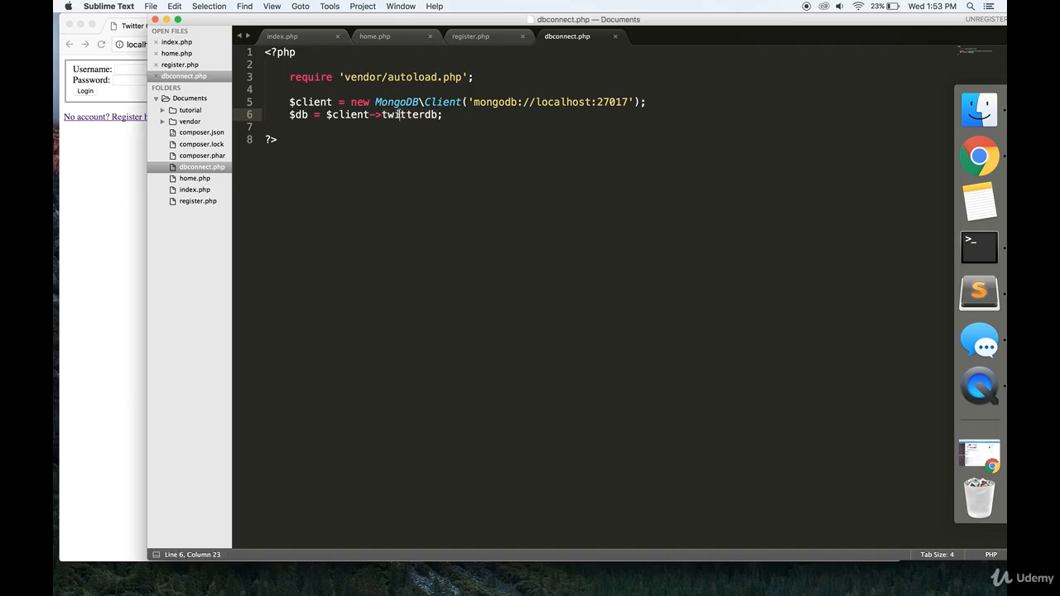
{"action": "left_click", "coordinate": [281, 37]}
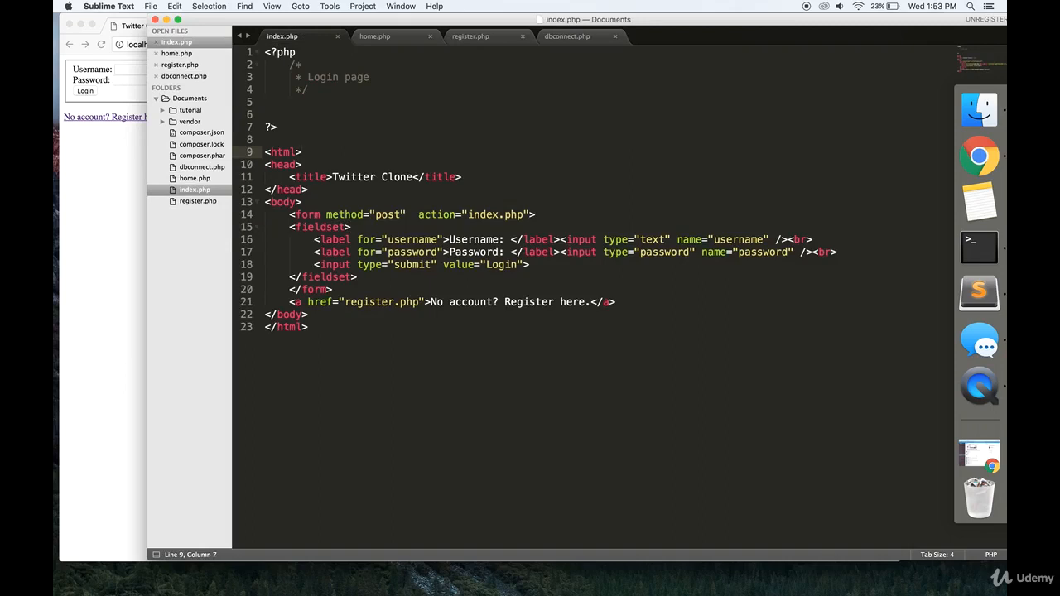
Step: Point at the end of index.php's login markup and show localhost/index.php in Chrome
{"action": "left_click", "coordinate": [268, 102]}
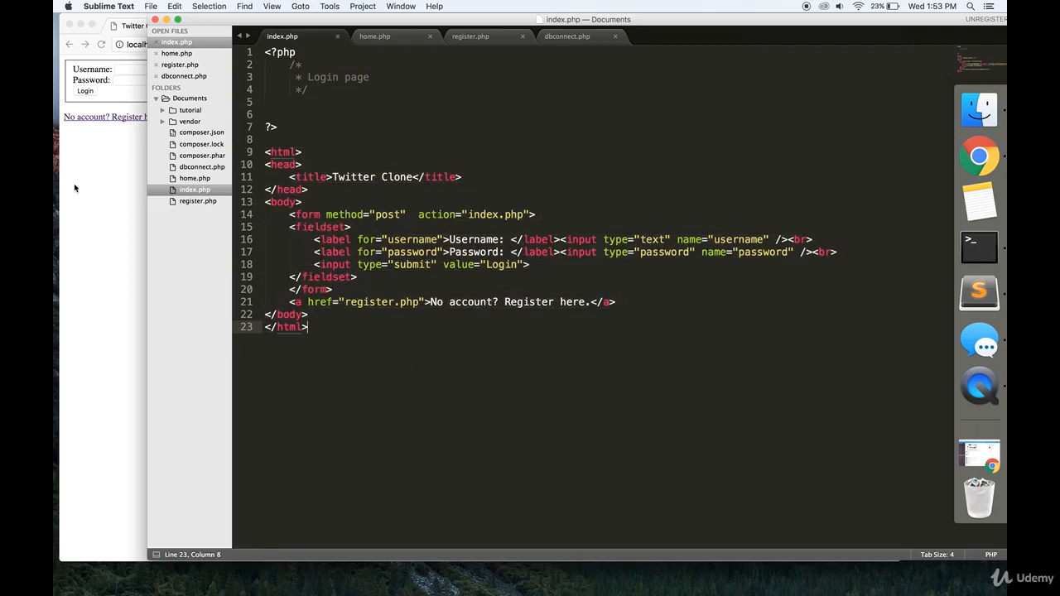
{"action": "left_click", "coordinate": [981, 156]}
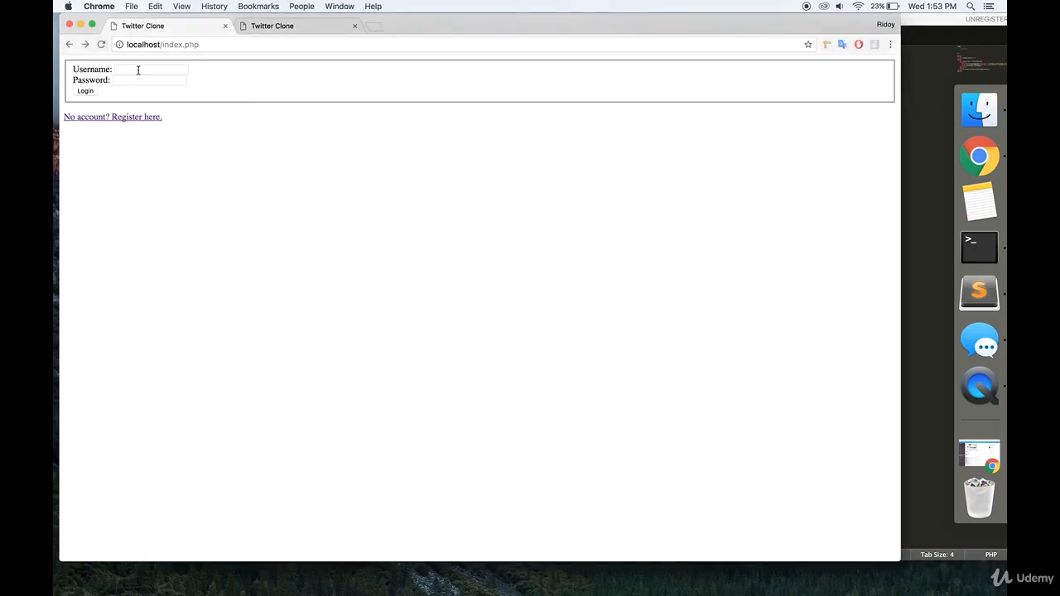
{"action": "mouse_move", "coordinate": [91, 119]}
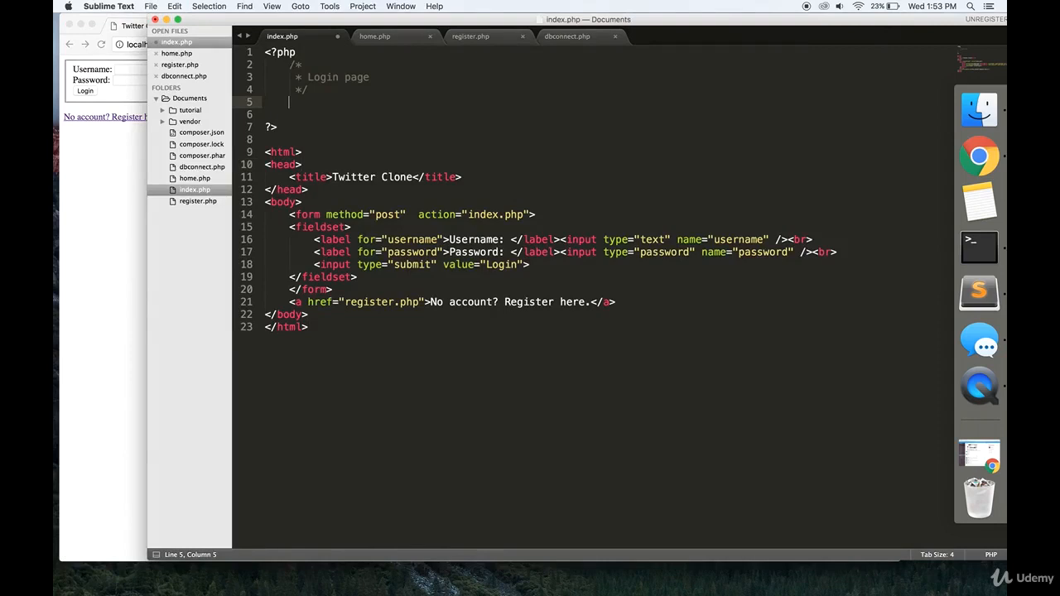
Step: Start index.php with session_start() and require_once('dbconnect.php')
{"action": "type", "text": "session_start();"}
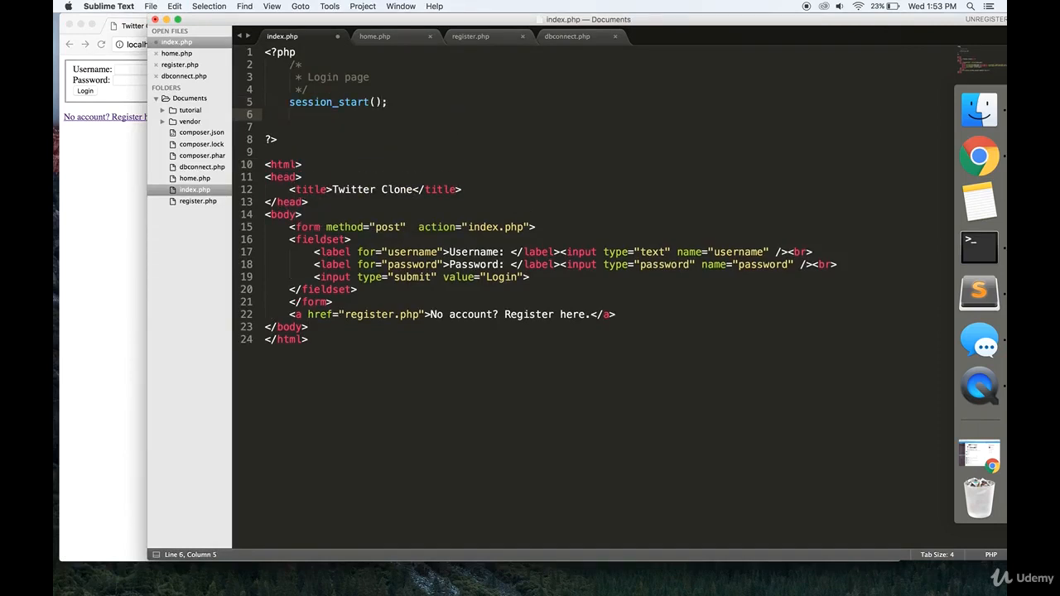
{"action": "type", "text": "require_onc"}
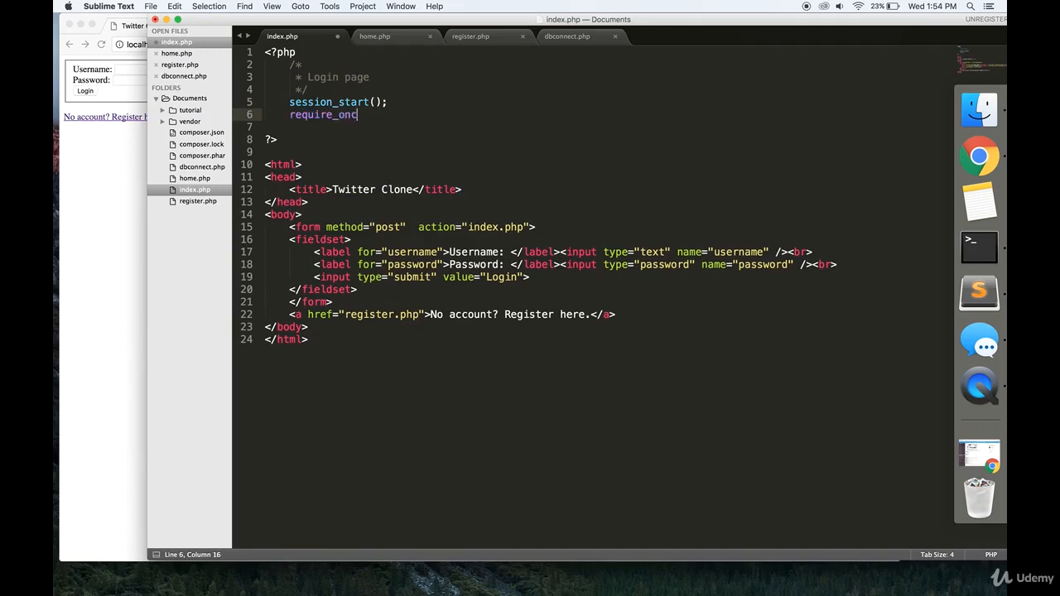
{"action": "type", "text": "()"}
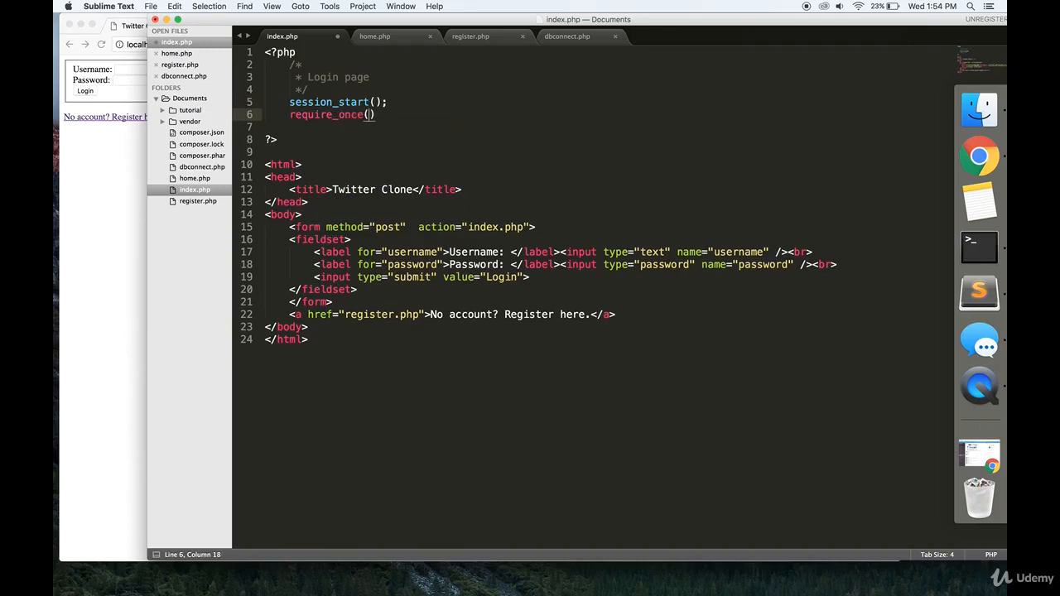
{"action": "type", "text": "dbconnectph'"}
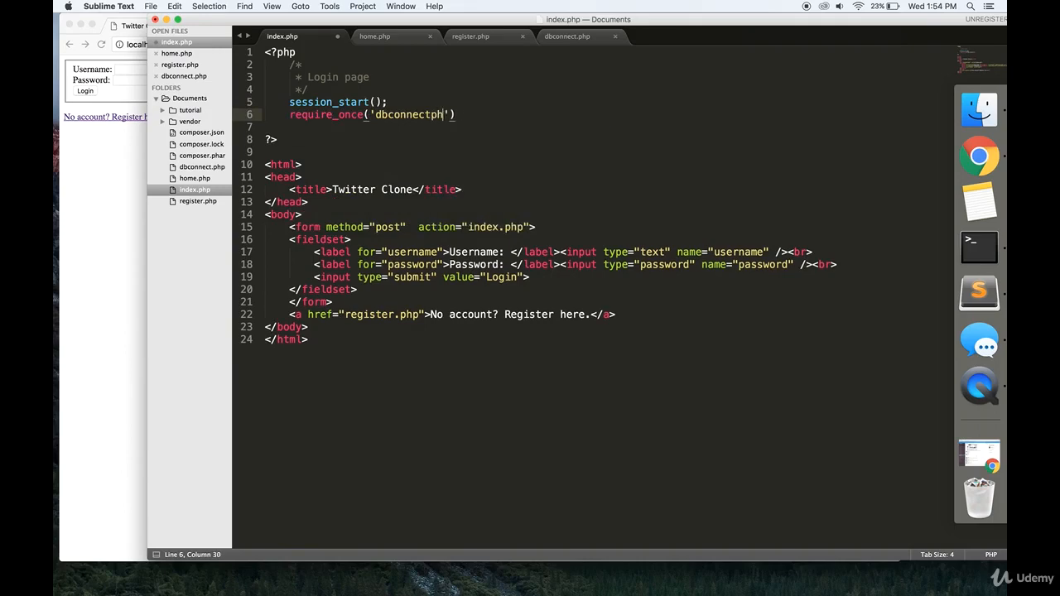
{"action": "key", "text": "backspace"}
{"action": "type", "text": ".php"}
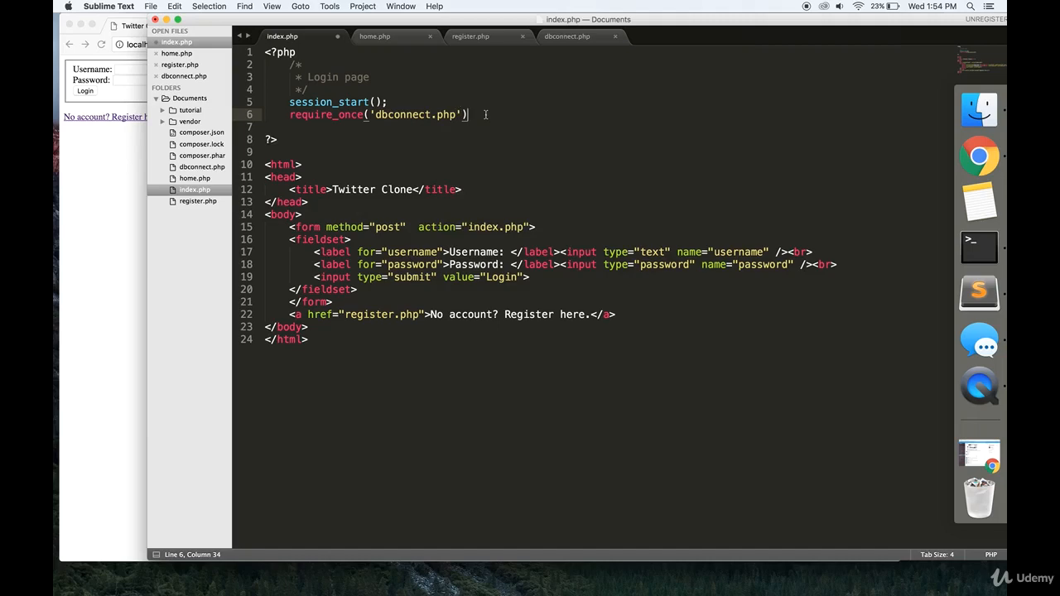
Step: Redirect users with isset($_SESSION['user']) via header('Location: home.php') and begin a second if
{"action": "type", "text": "if (isset("}
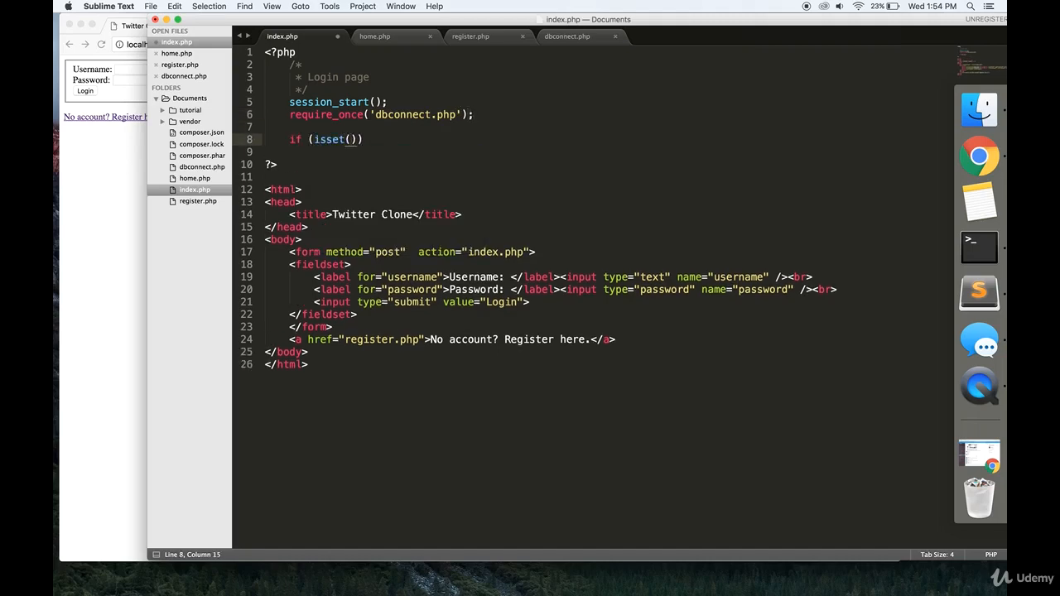
{"action": "type", "text": "$_SESSION['user"}
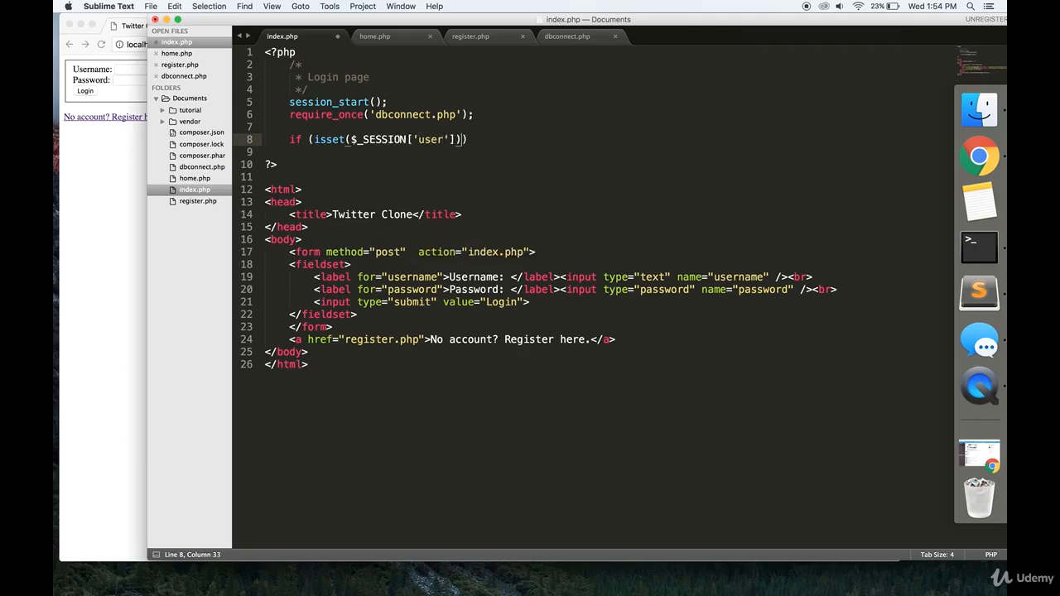
{"action": "type", "text": "{"}
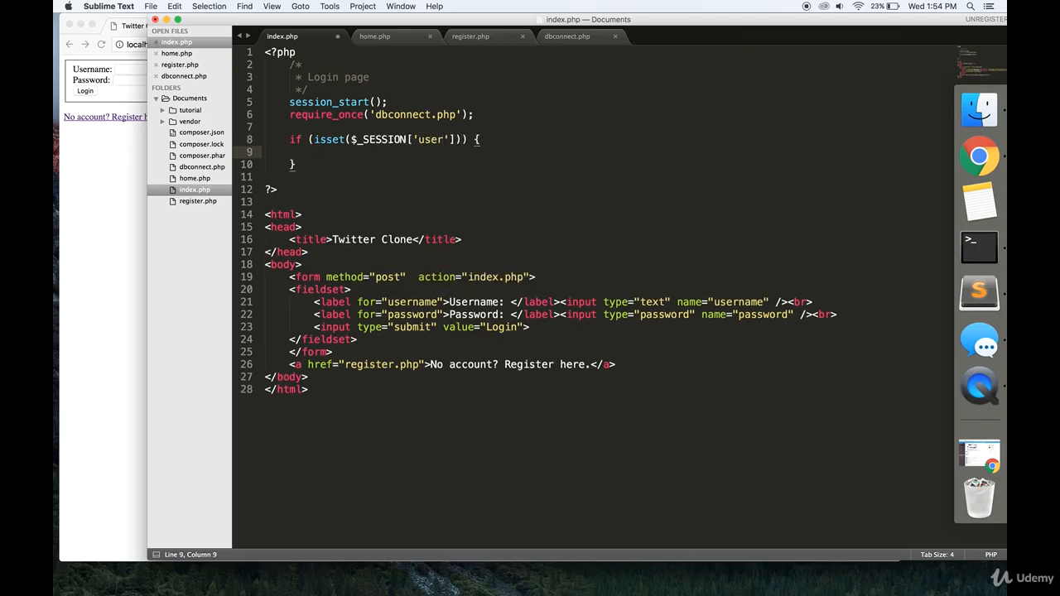
{"action": "type", "text": "l"}
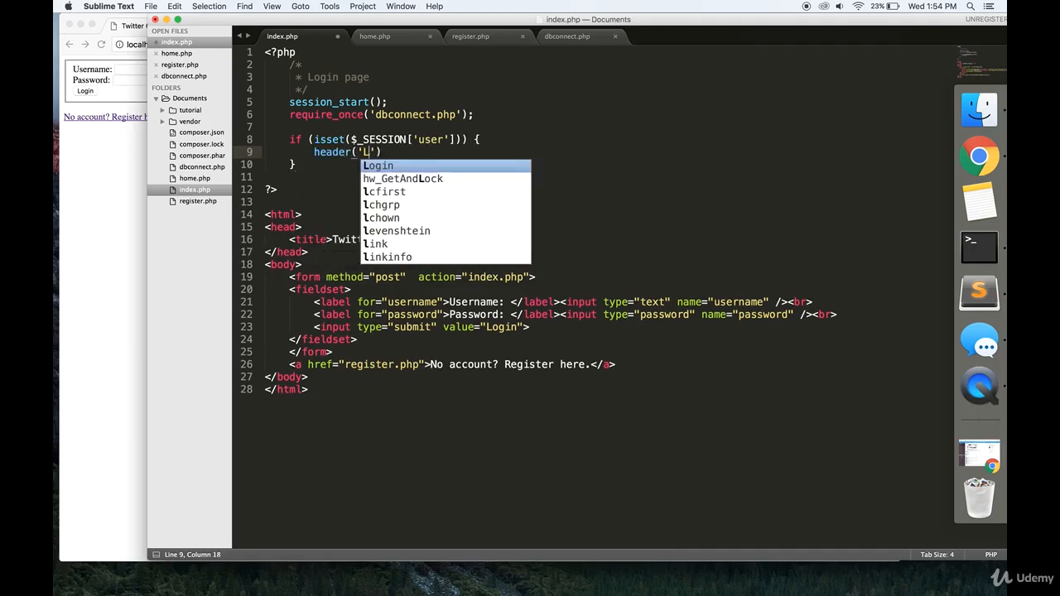
{"action": "type", "text": "ocation:hom"}
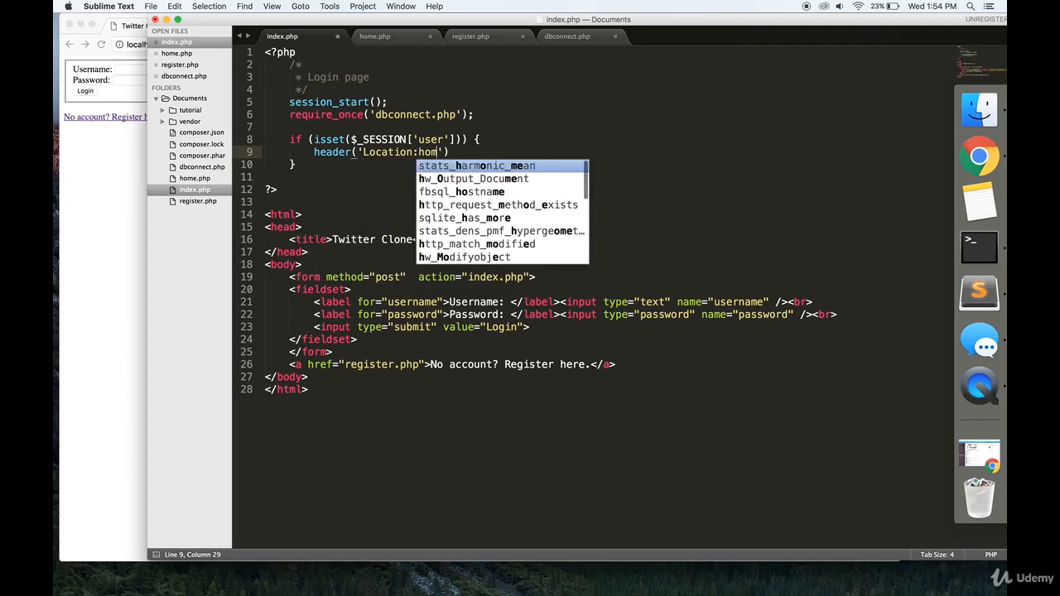
{"action": "type", "text": "e.php"}
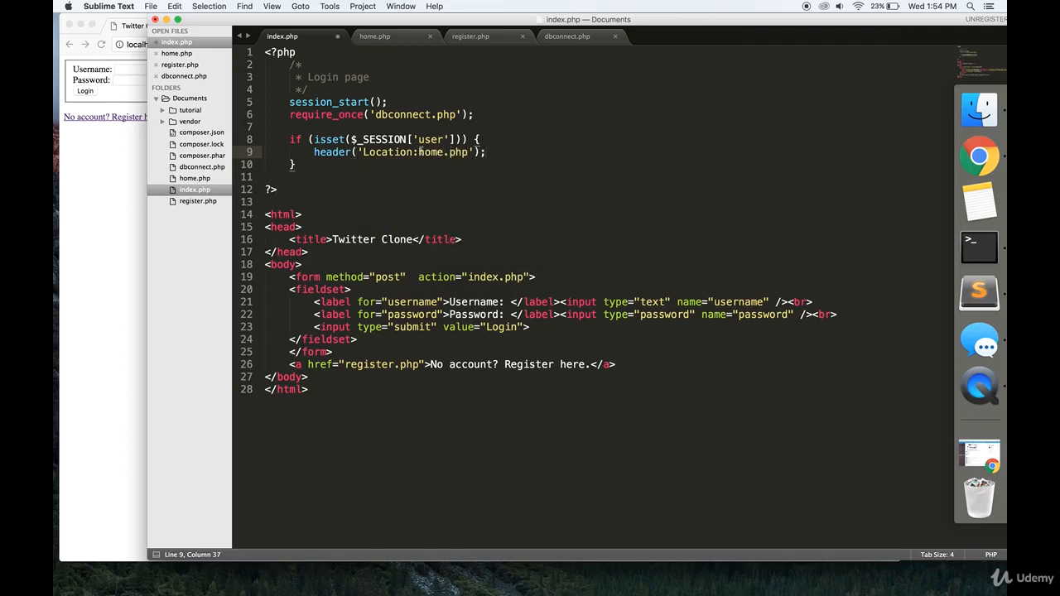
{"action": "type", "text": "if ()"}
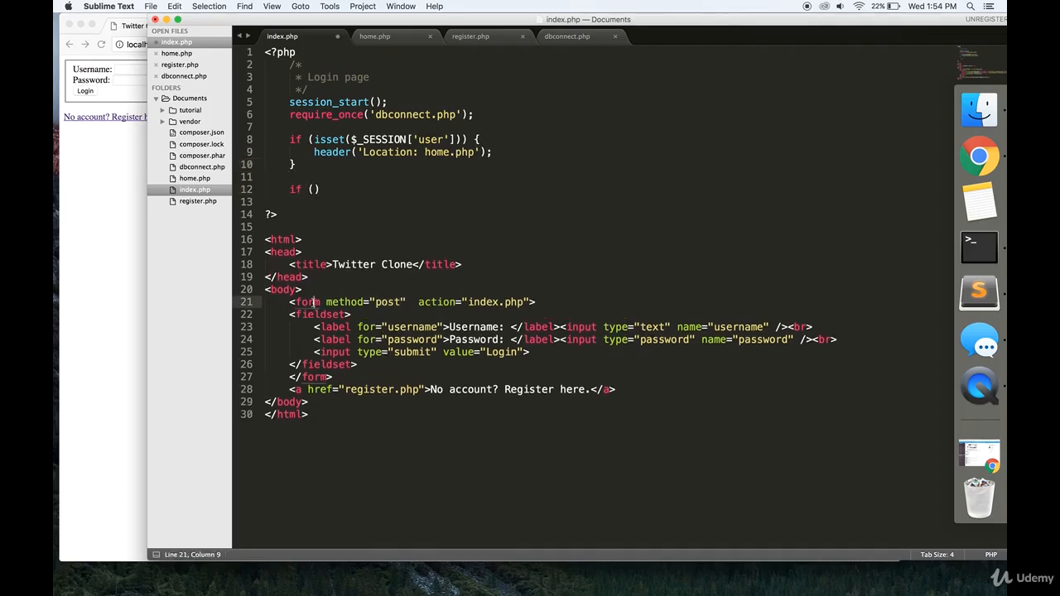
Step: Write the condition isset($_POST['username']) && isset($_POST['password']) with its braces
{"action": "double_click", "coordinate": [484, 301]}
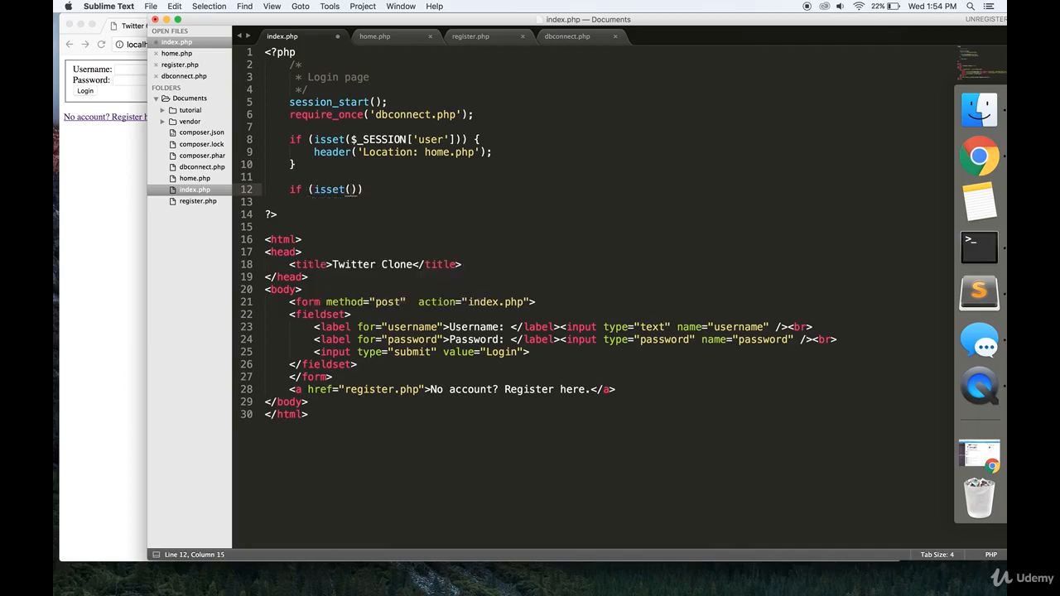
{"action": "type", "text": "$_POST'"}
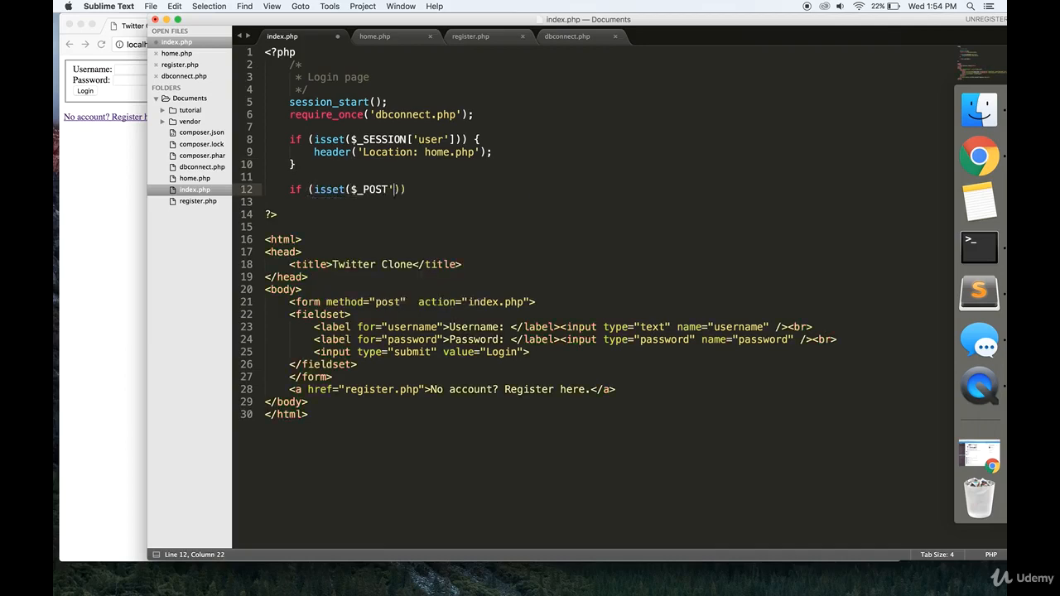
{"action": "key", "text": "backspace"}
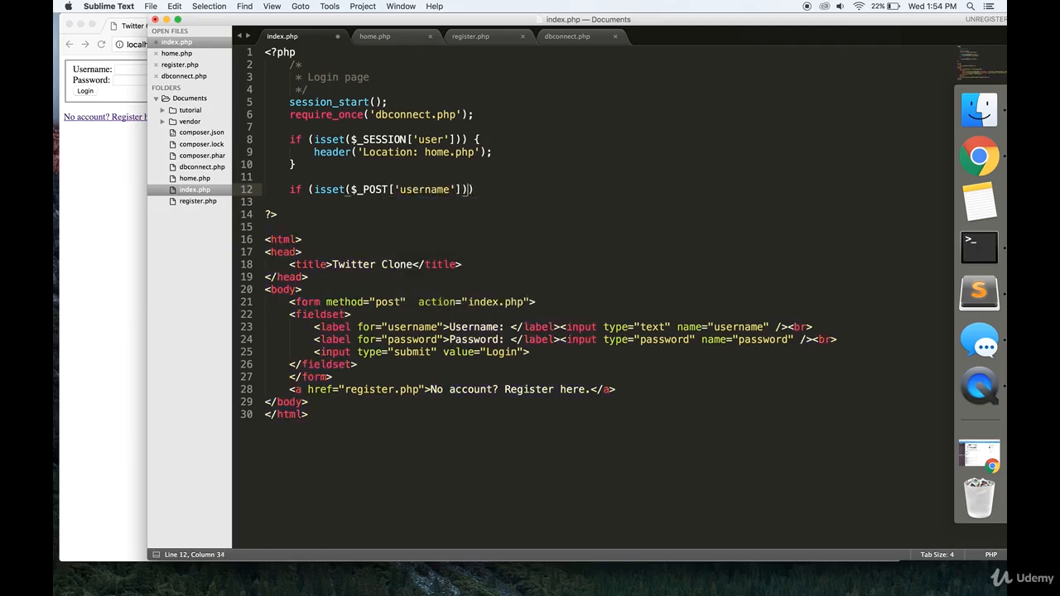
{"action": "type", "text": "&&"}
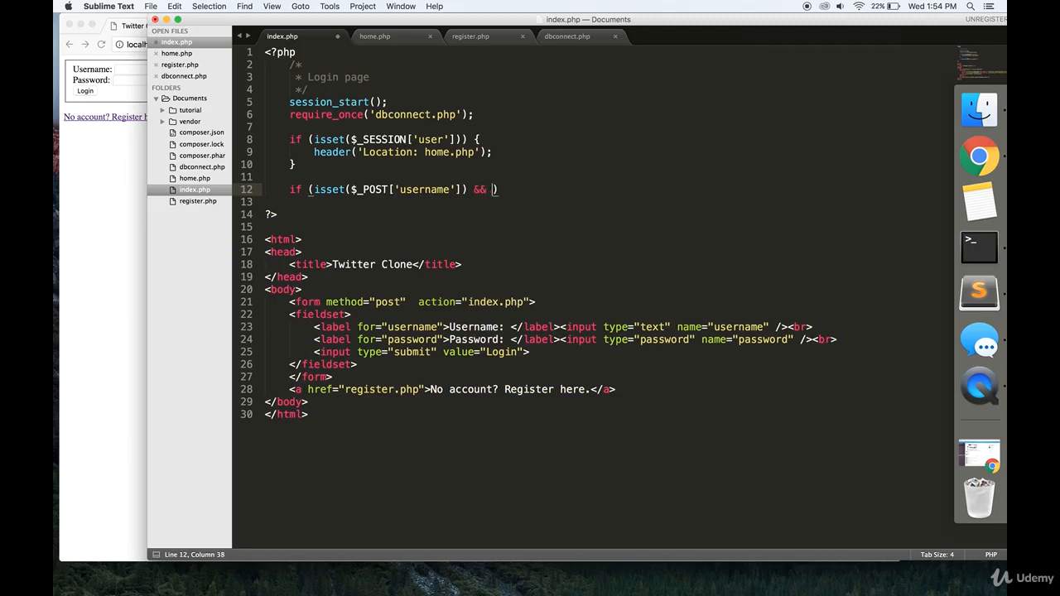
{"action": "type", "text": "isset()"}
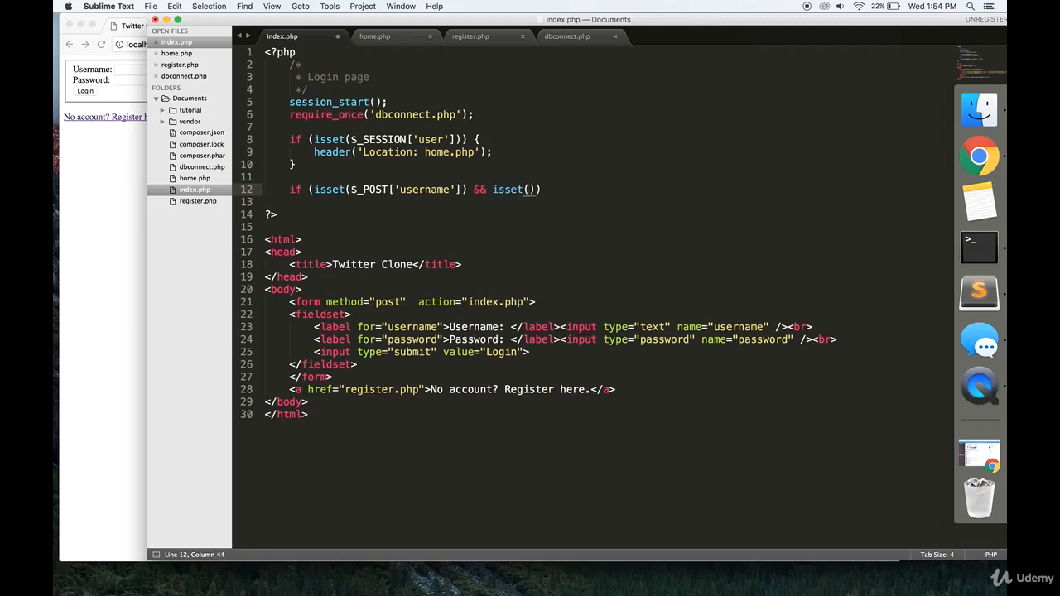
{"action": "type", "text": "$_POST['a"}
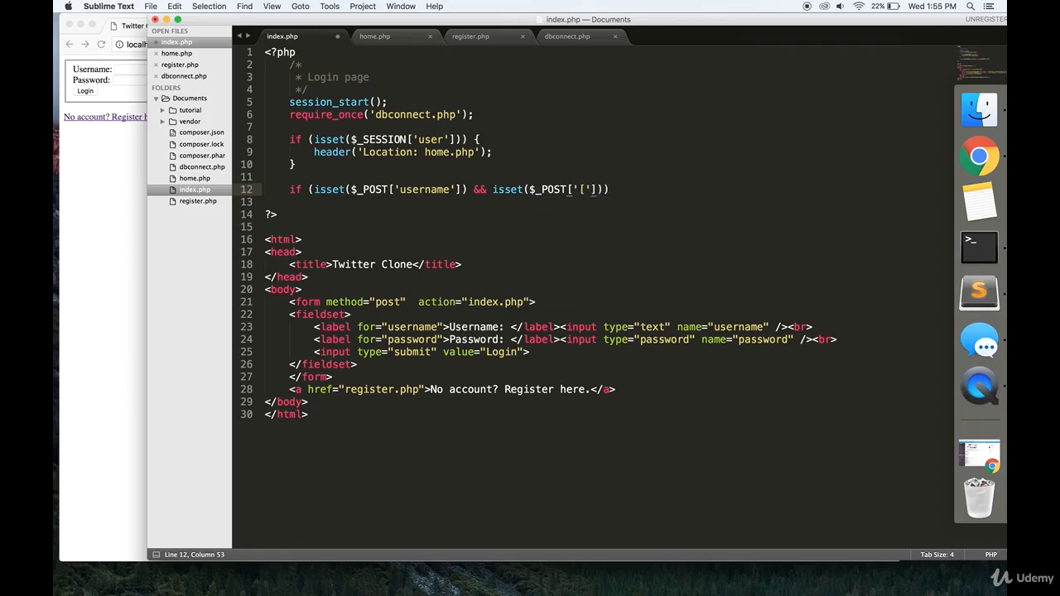
{"action": "type", "text": "password"}
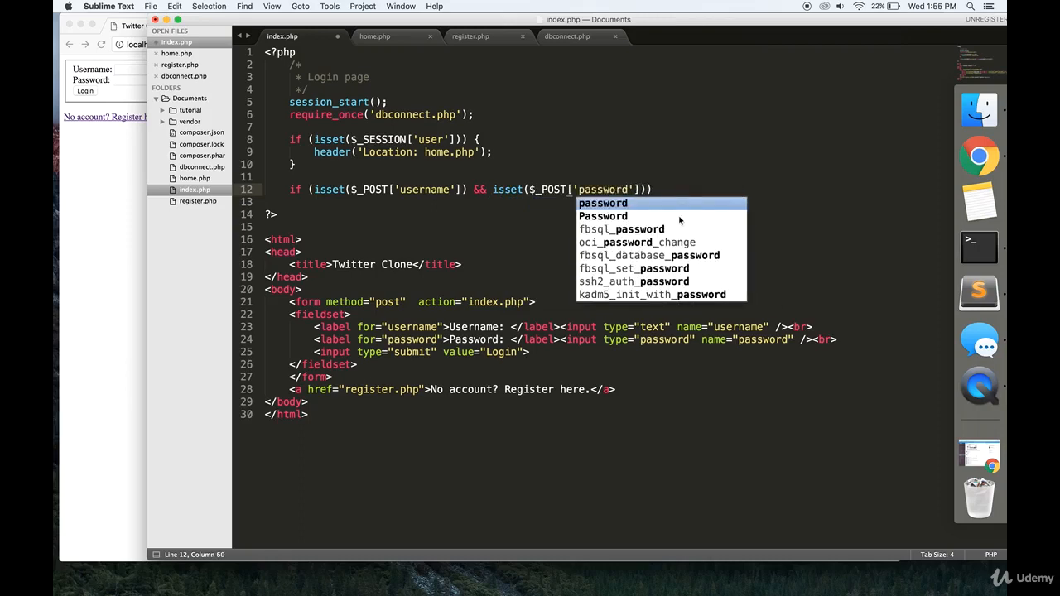
{"action": "type", "text": "{}"}
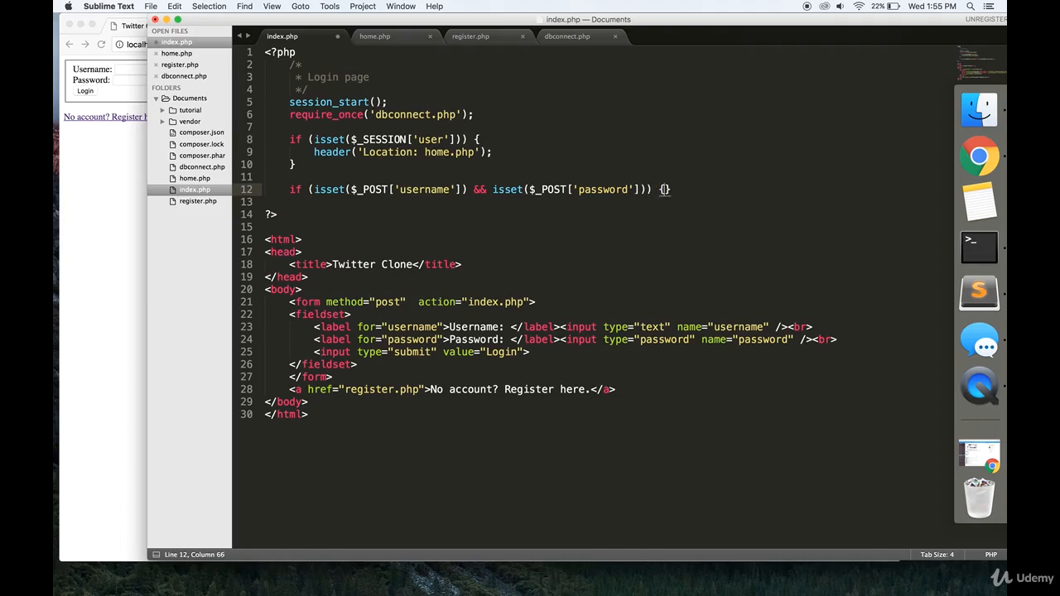
Step: Store $username from $_POST and $password as hash('sha256', $_POST['password'])
{"action": "type", "text": "$username = $"}
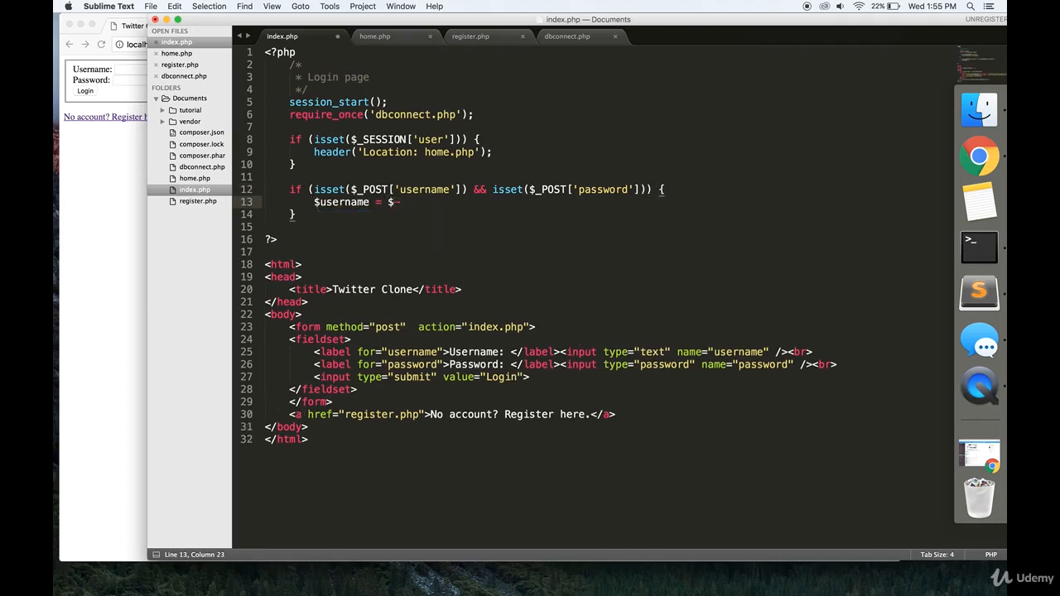
{"action": "type", "text": "_POST[''"}
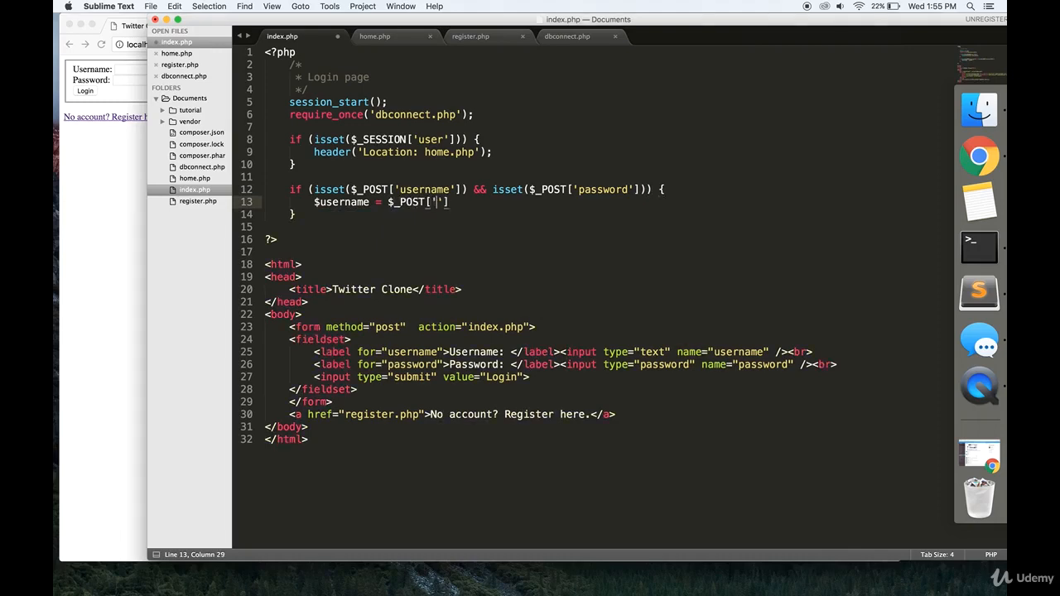
{"action": "type", "text": "username"}
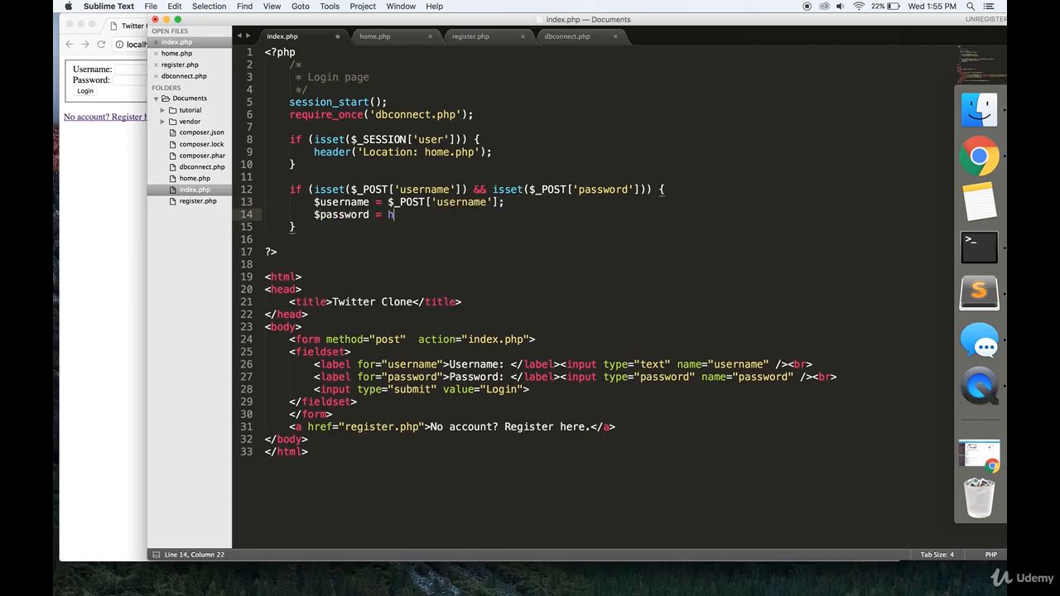
{"action": "type", "text": "ash('sha256'"}
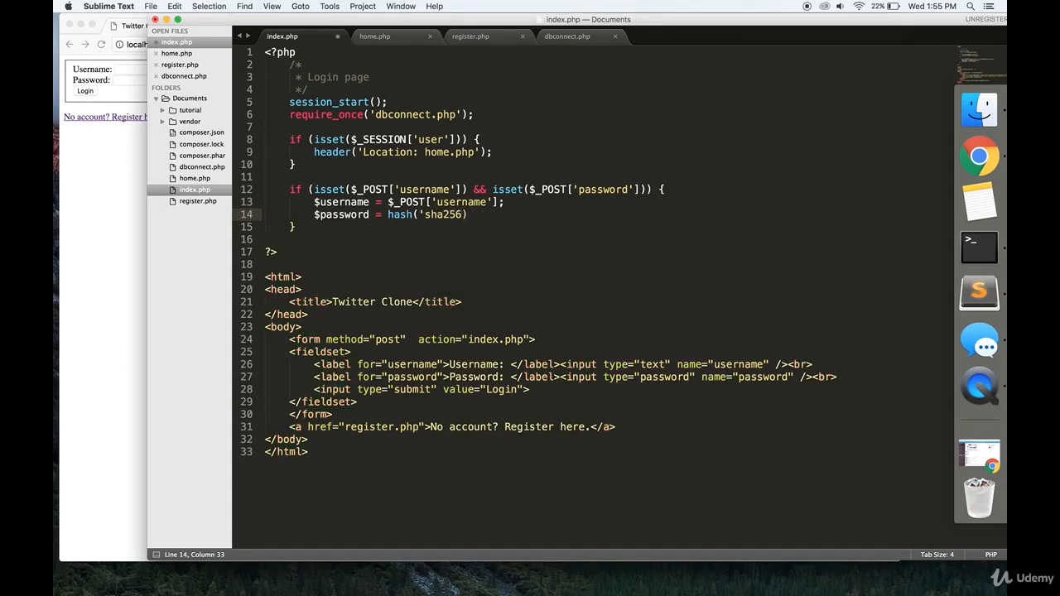
{"action": "type", "text": ", )"}
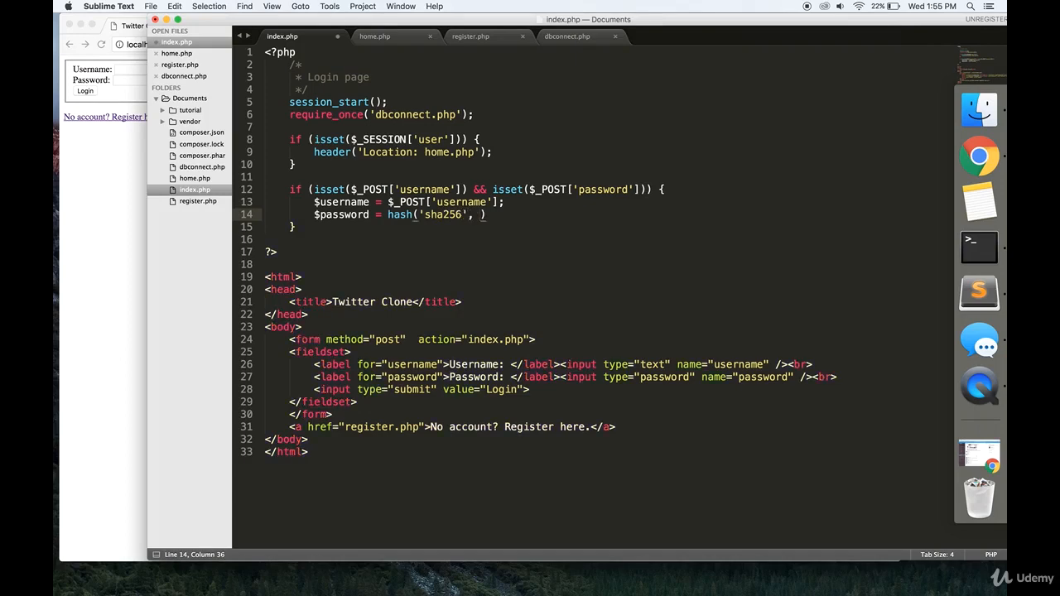
{"action": "type", "text": "$_POST[]"}
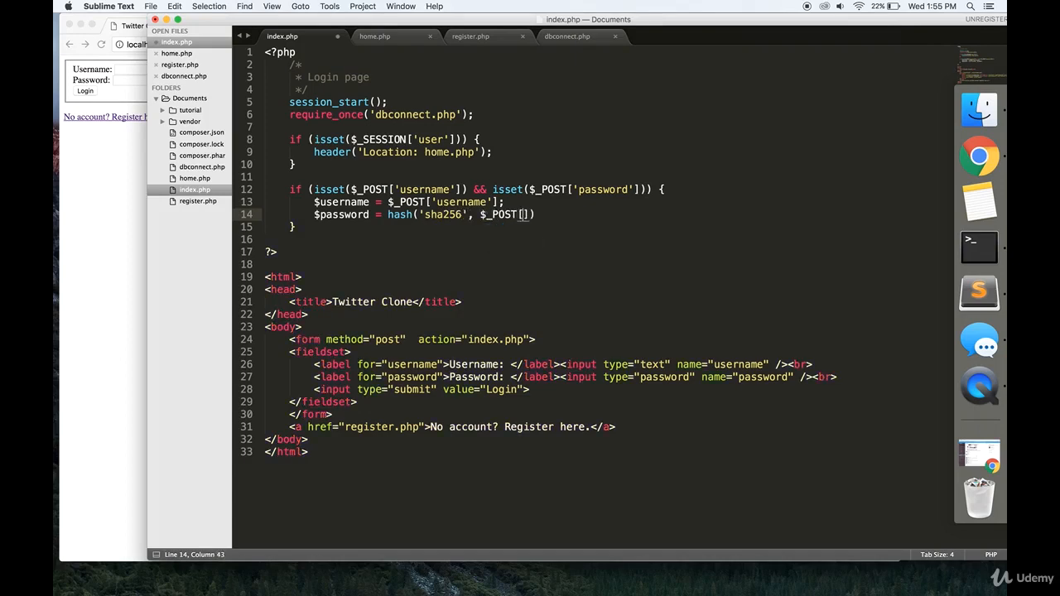
{"action": "type", "text": "passwo'"}
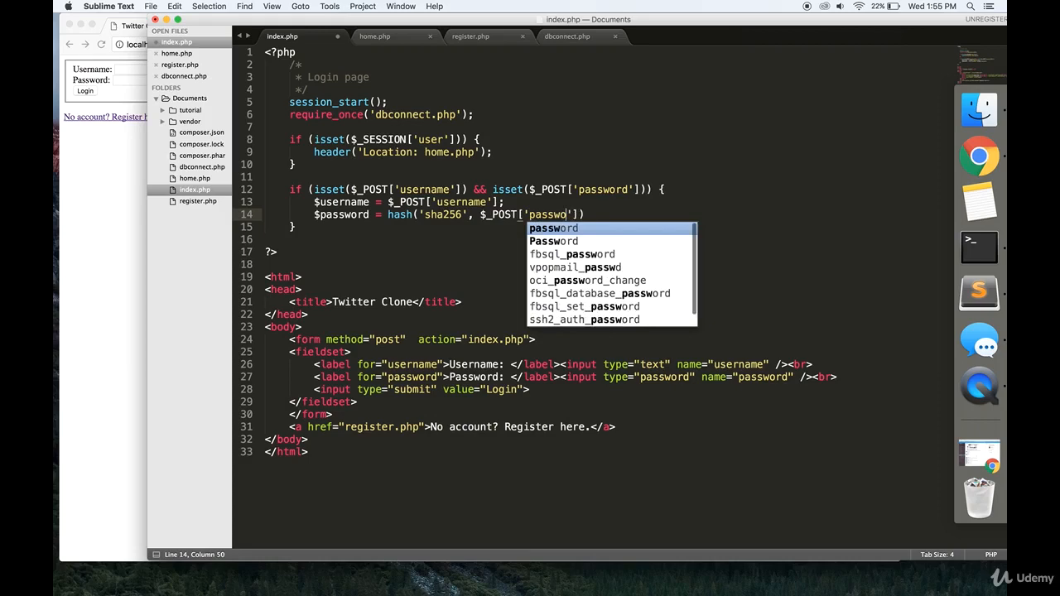
{"action": "key", "text": "Tab"}
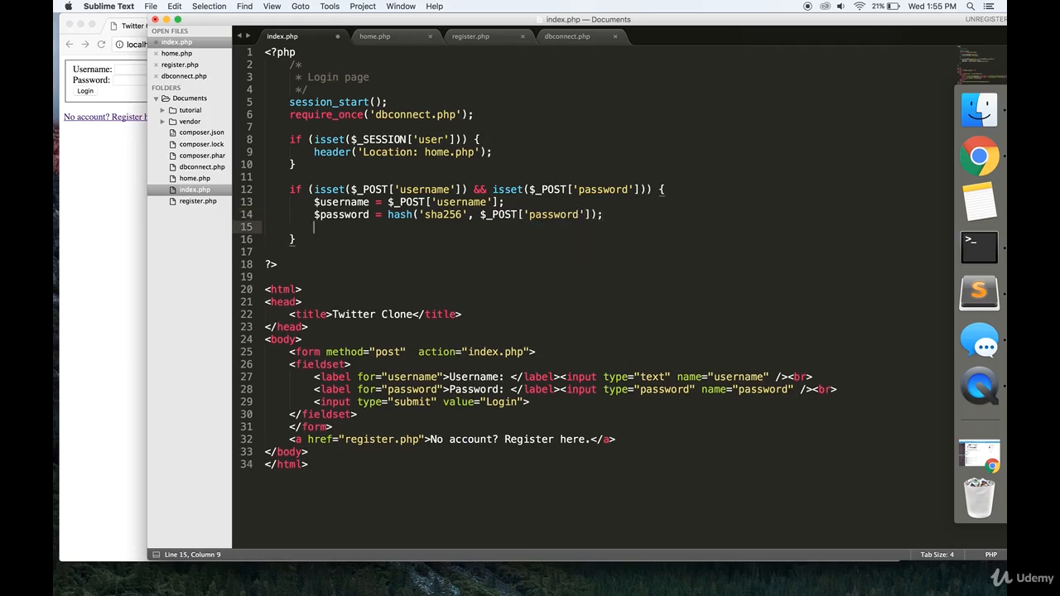
Step: Set $result = $db->users->findOne(array('username'=>$username, 'password'=>$password))
{"action": "type", "text": "$result ="}
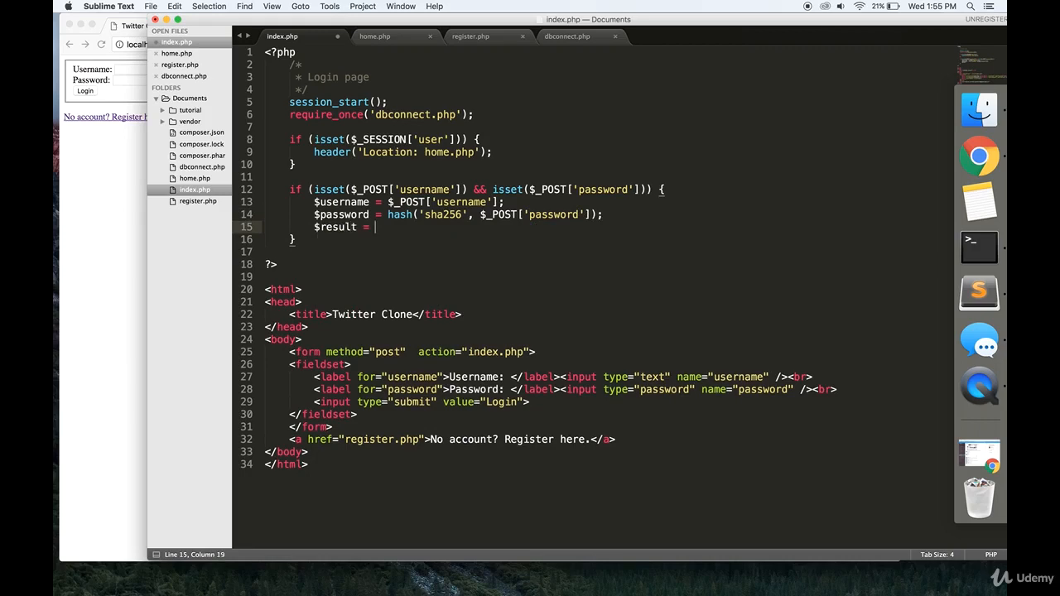
{"action": "type", "text": "$db-"}
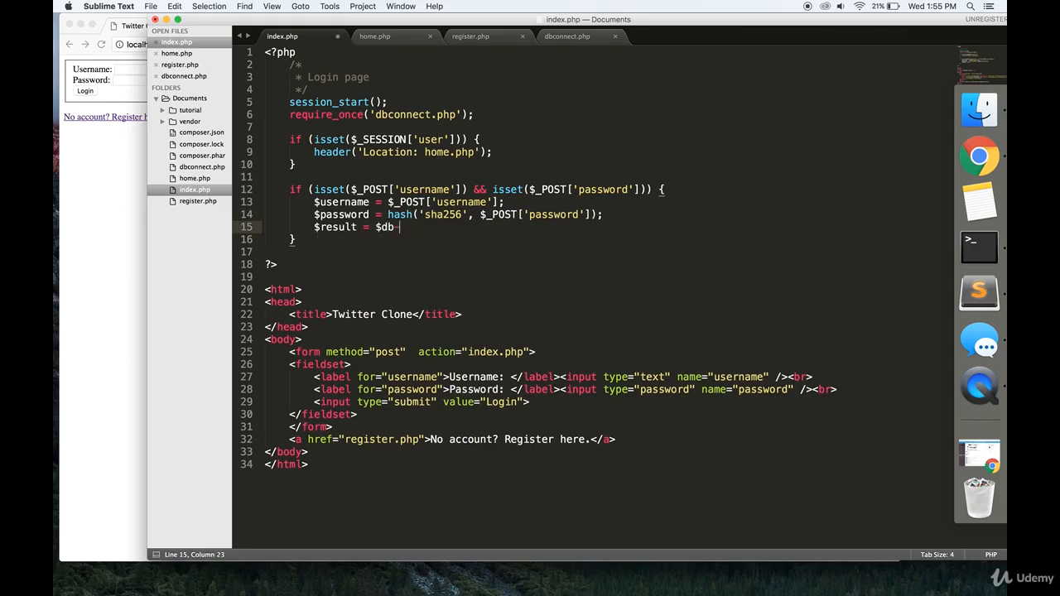
{"action": "type", "text": "->users->"}
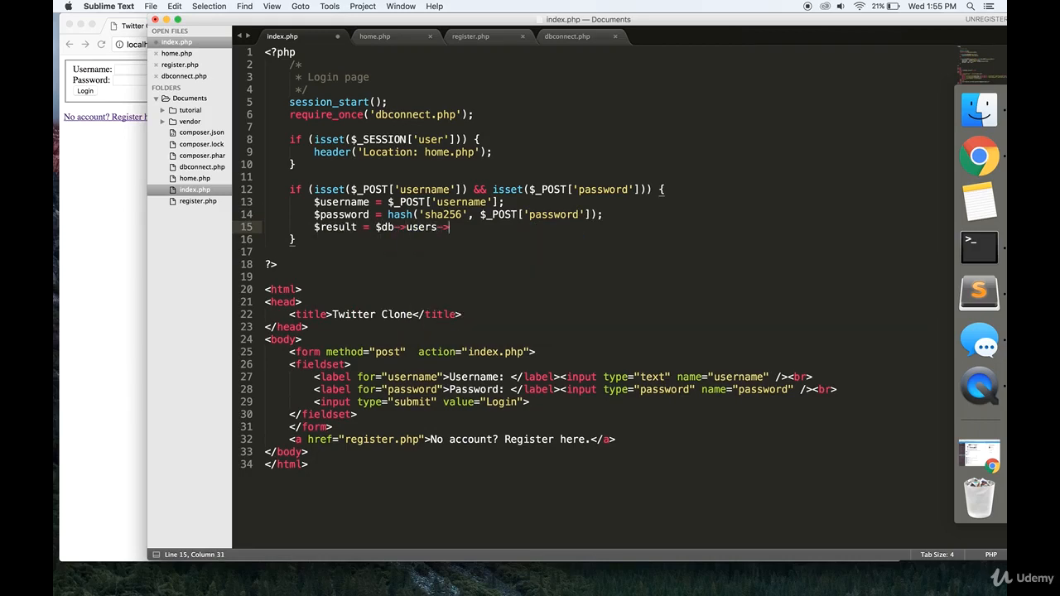
{"action": "type", "text": "findOne(array('username"}
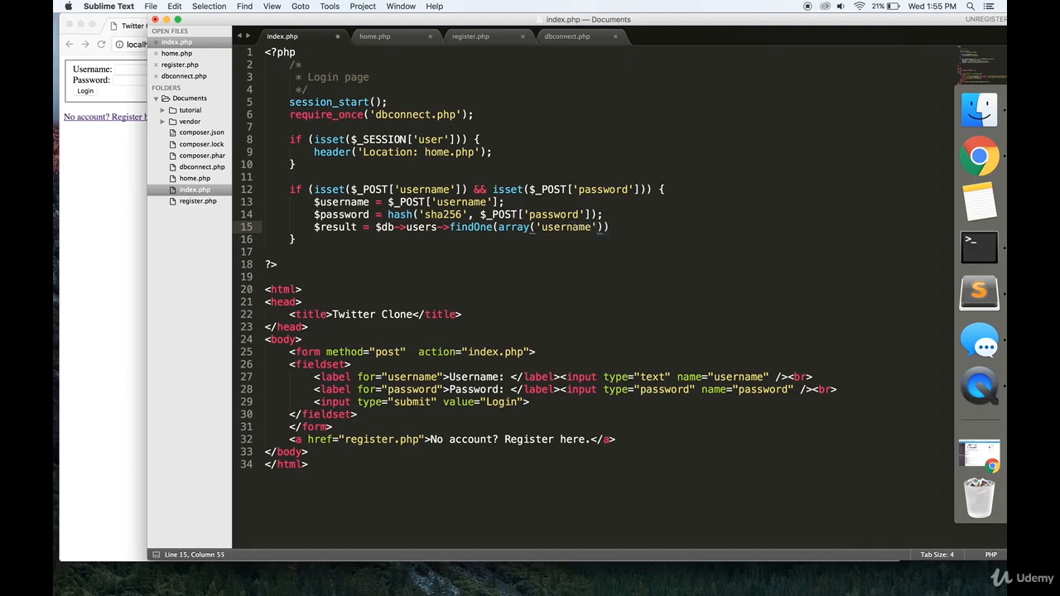
{"action": "type", "text": "=>$username, 'password'=>"}
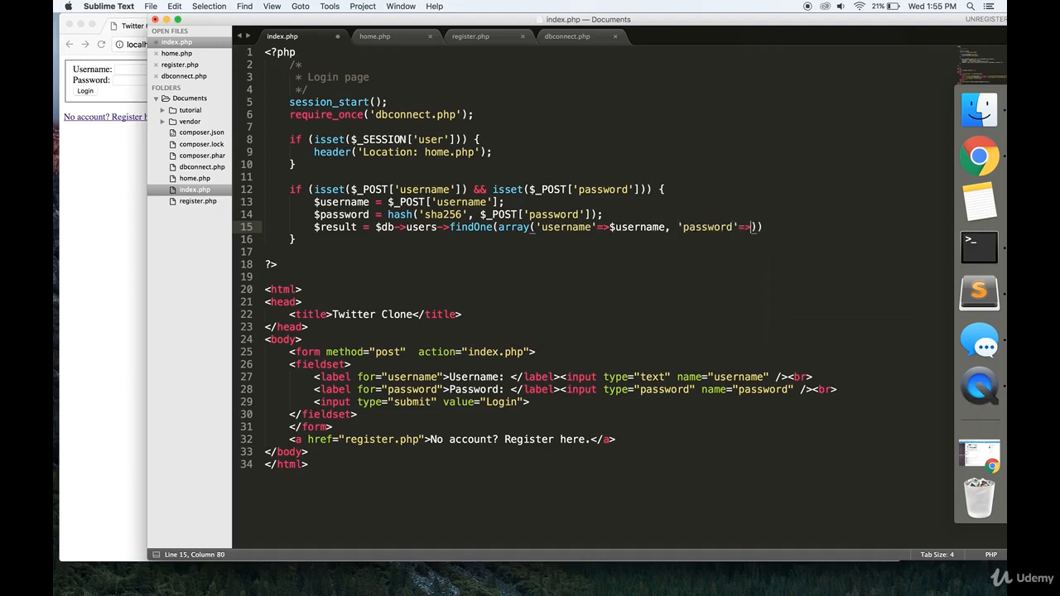
{"action": "type", "text": "$password"}
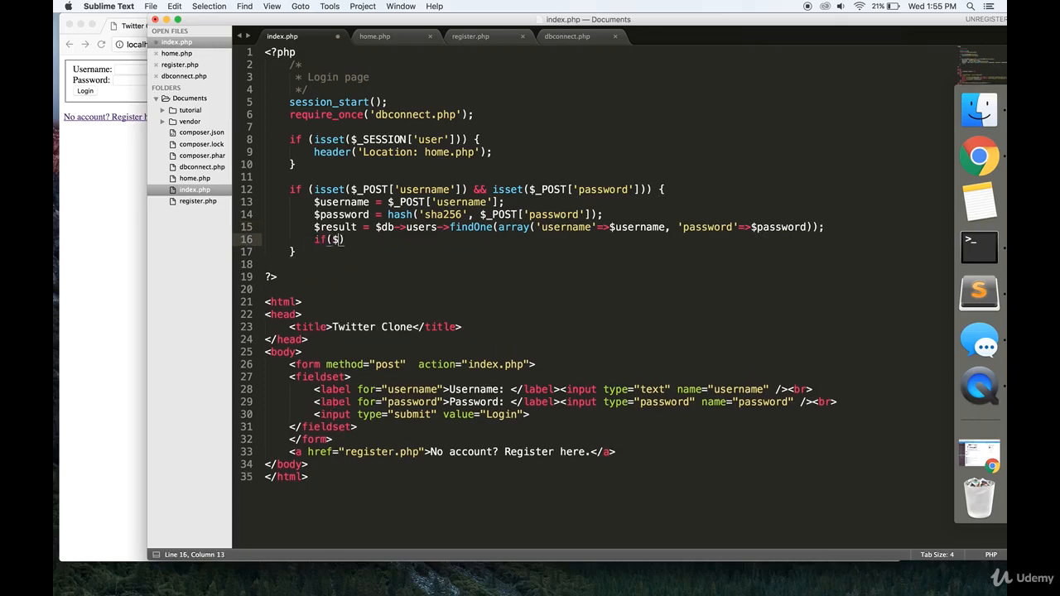
Step: Make the check if (!$result) with an empty block and start the else branch
{"action": "key", "text": "backspace"}
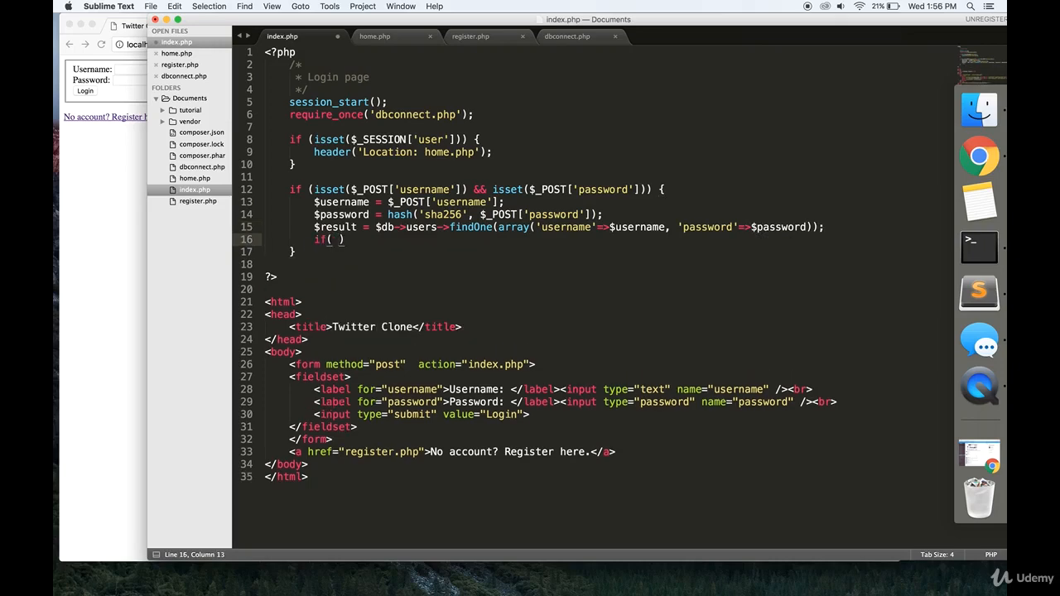
{"action": "type", "text": "!$result"}
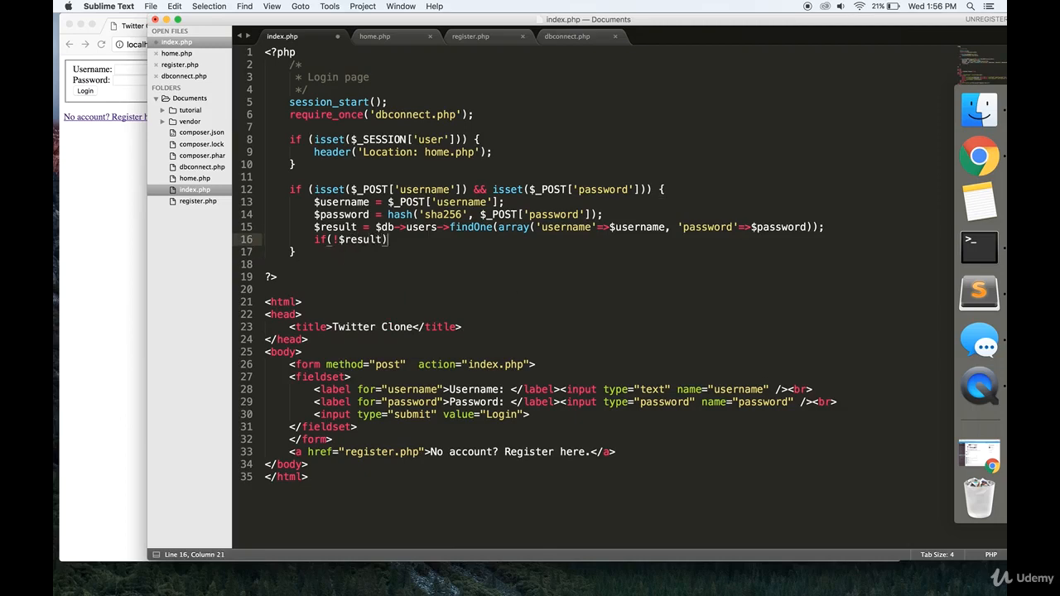
{"action": "type", "text": "{"}
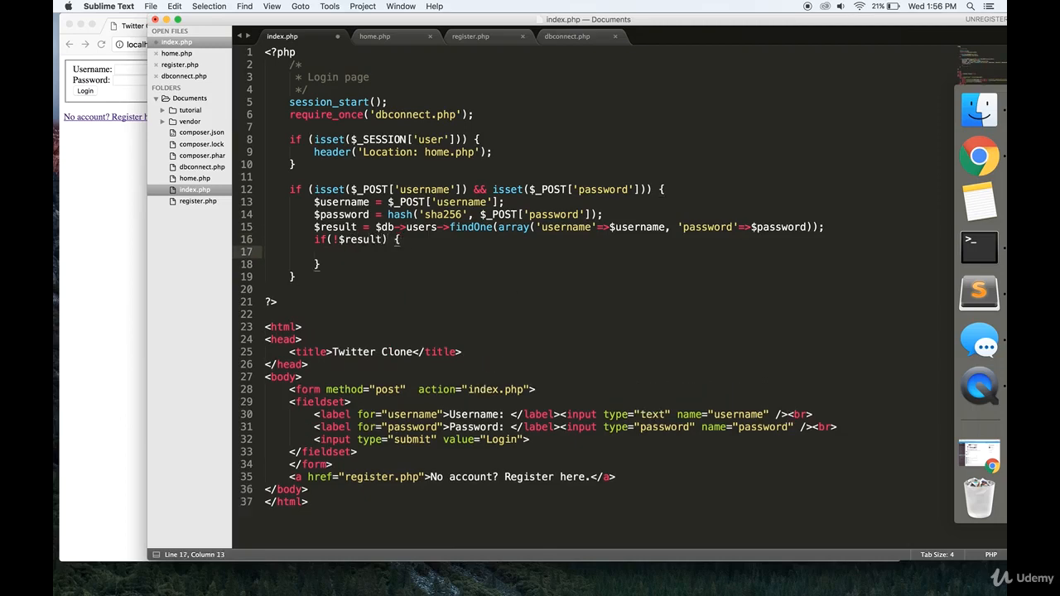
{"action": "type", "text": "else {"}
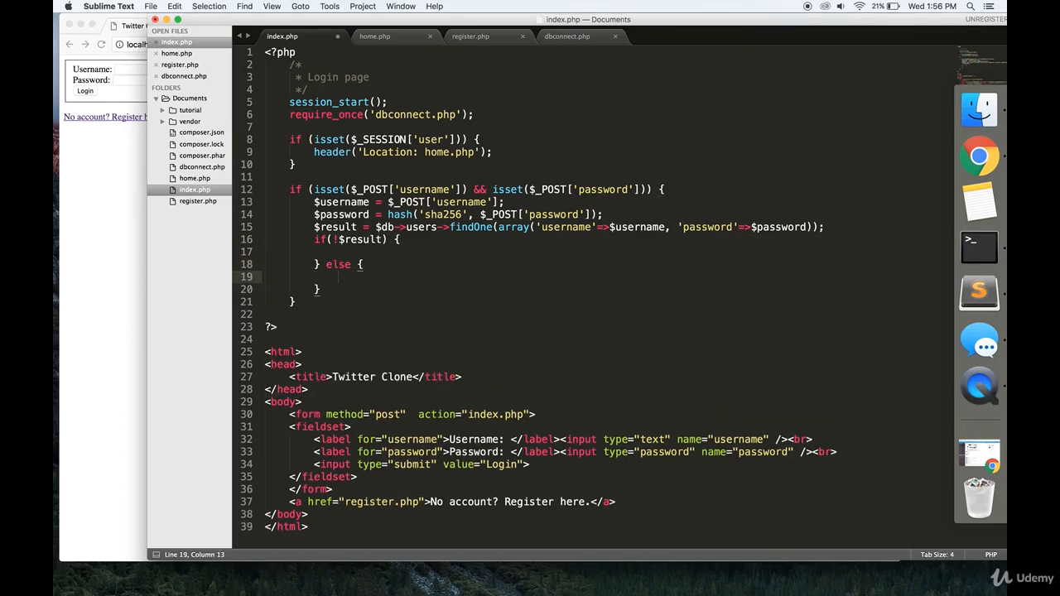
Step: In the else, set $_SESSION['user'] = $result->_id and header('Location: home.php')
{"action": "type", "text": "$_S"}
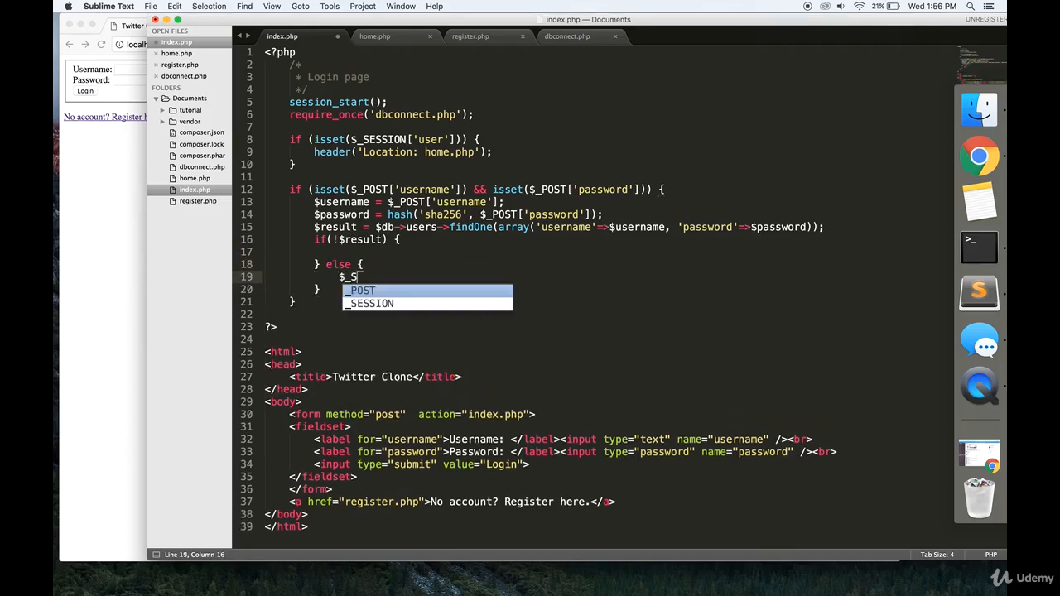
{"action": "type", "text": "ESSIONp"}
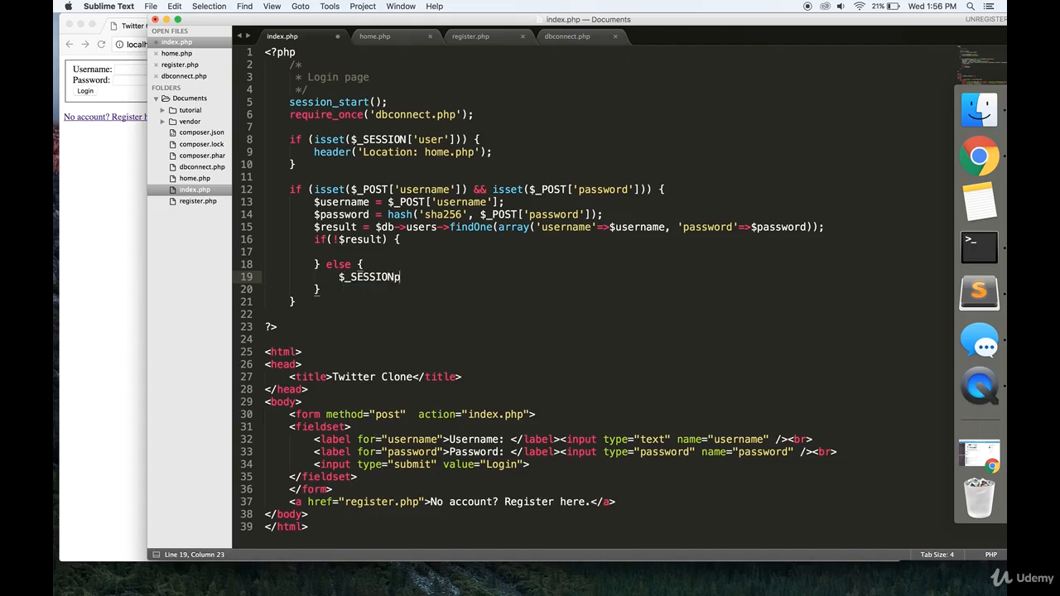
{"action": "type", "text": "'user'"}
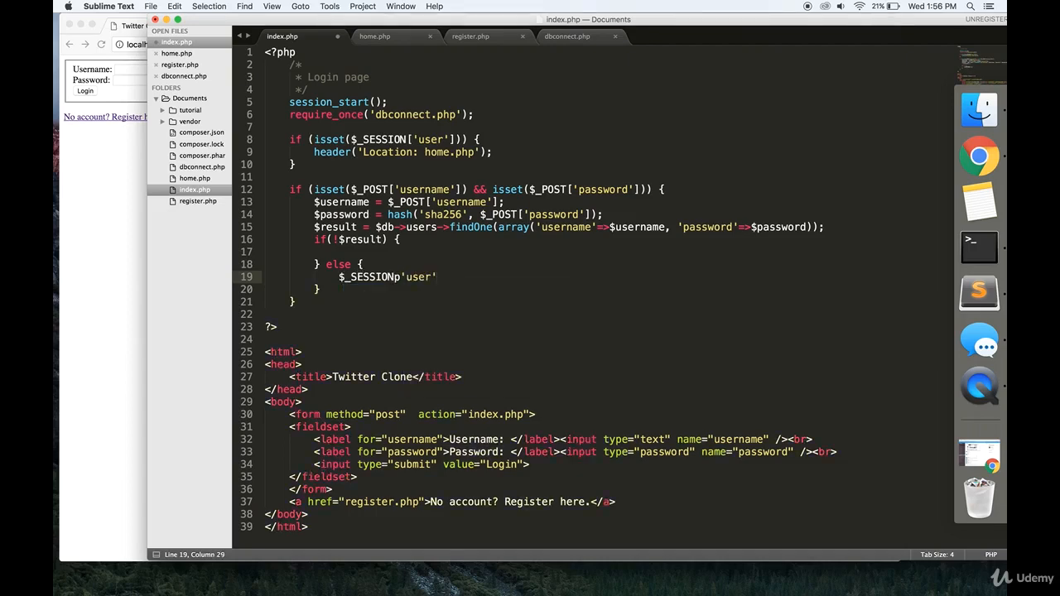
{"action": "key", "text": "backspace"}
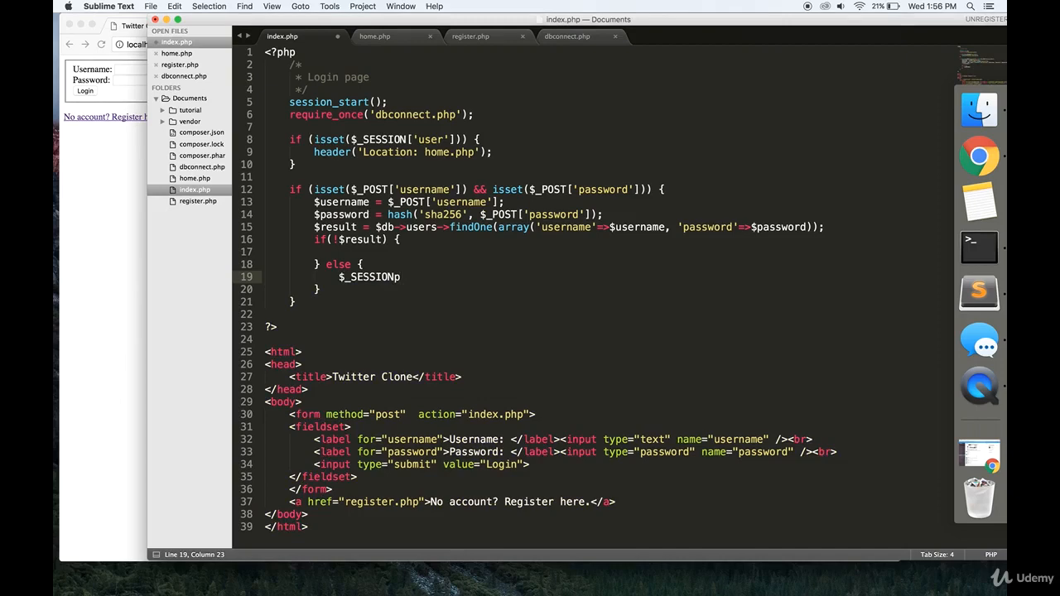
{"action": "type", "text": "['user']"}
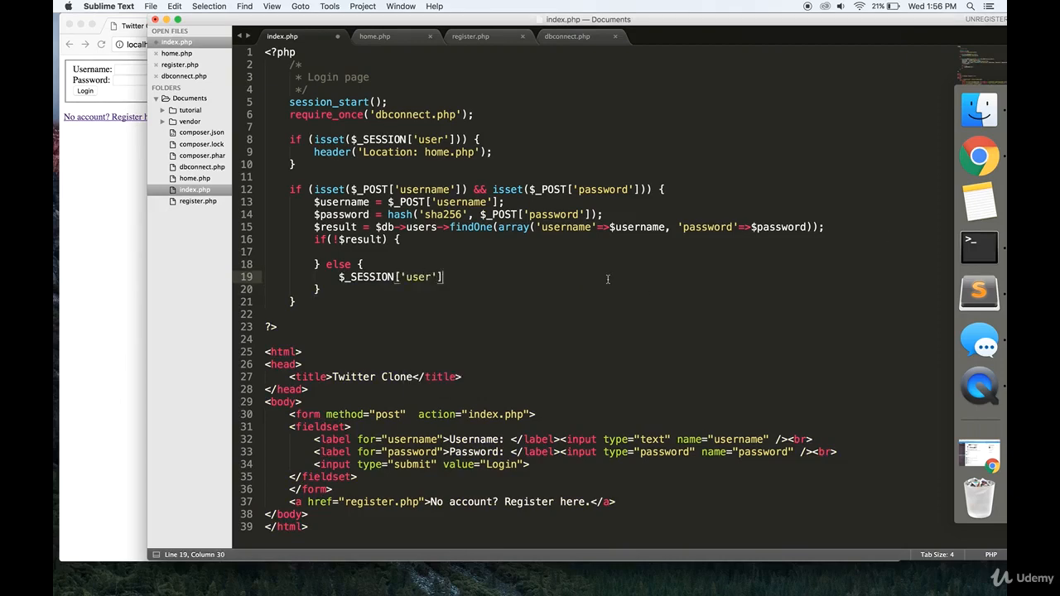
{"action": "type", "text": "="}
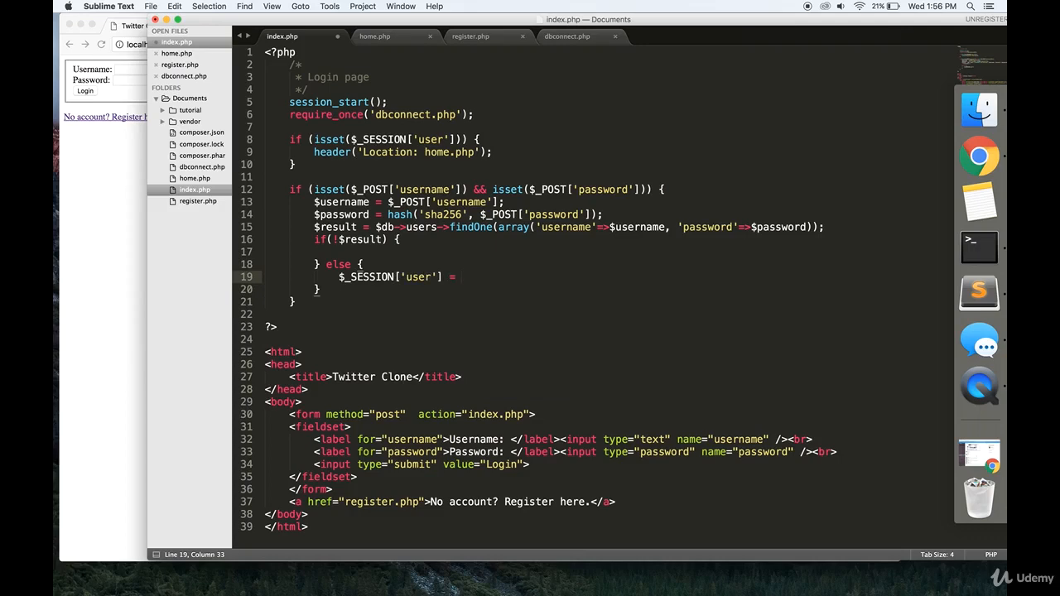
{"action": "type", "text": "$result->_id;"}
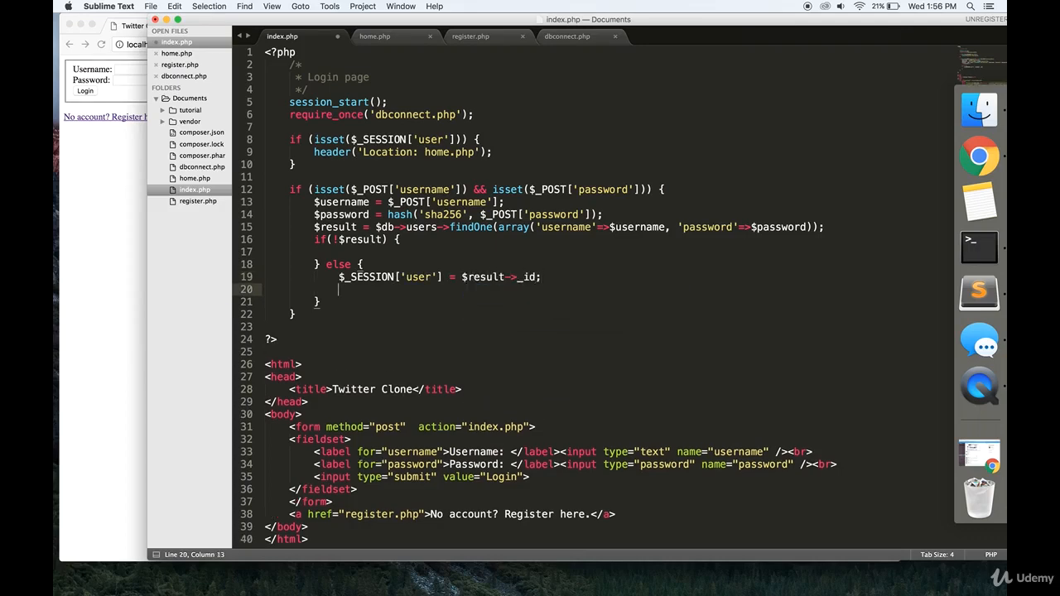
{"action": "type", "text": "header"}
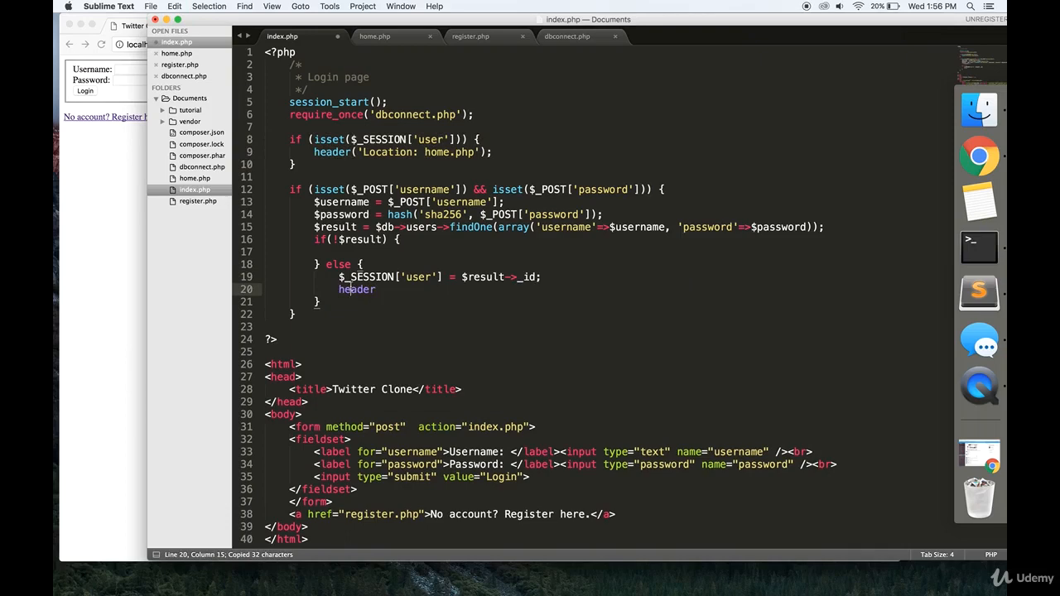
{"action": "type", "text": "('Location: home.php');"}
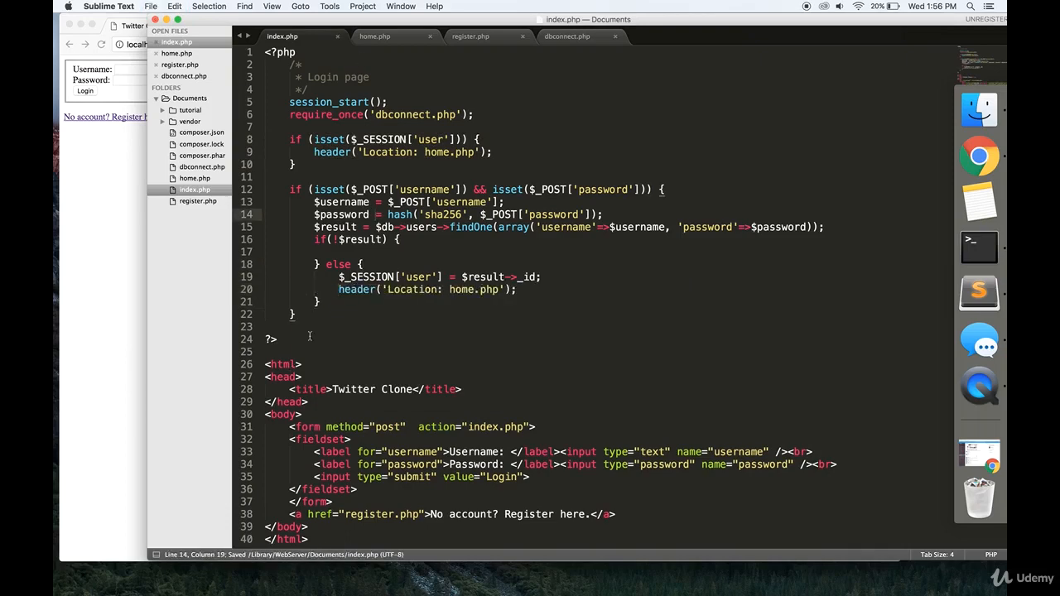
Step: Select index.php's whole login PHP block and bring it over to register.php
{"action": "left_click_drag", "start_coordinate": [311, 90], "coordinate": [295, 315]}
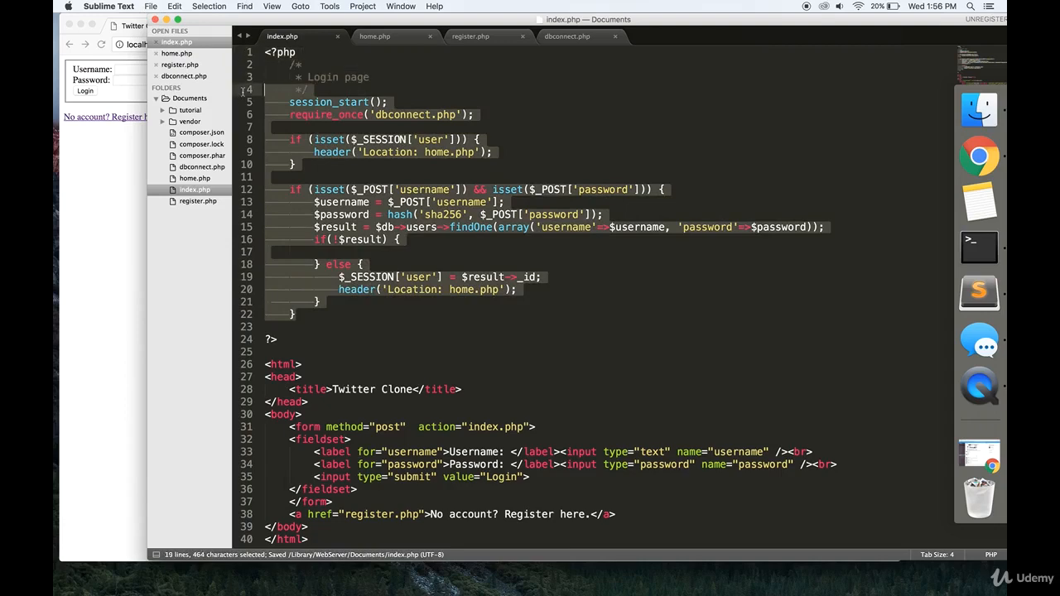
{"action": "left_click", "coordinate": [470, 36]}
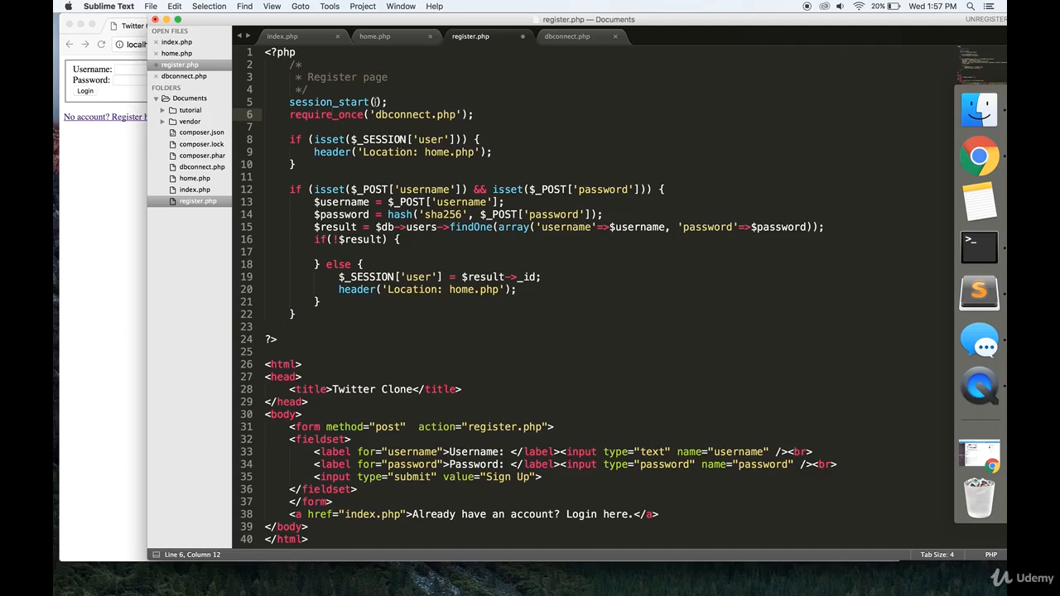
{"action": "mouse_move", "coordinate": [371, 285]}
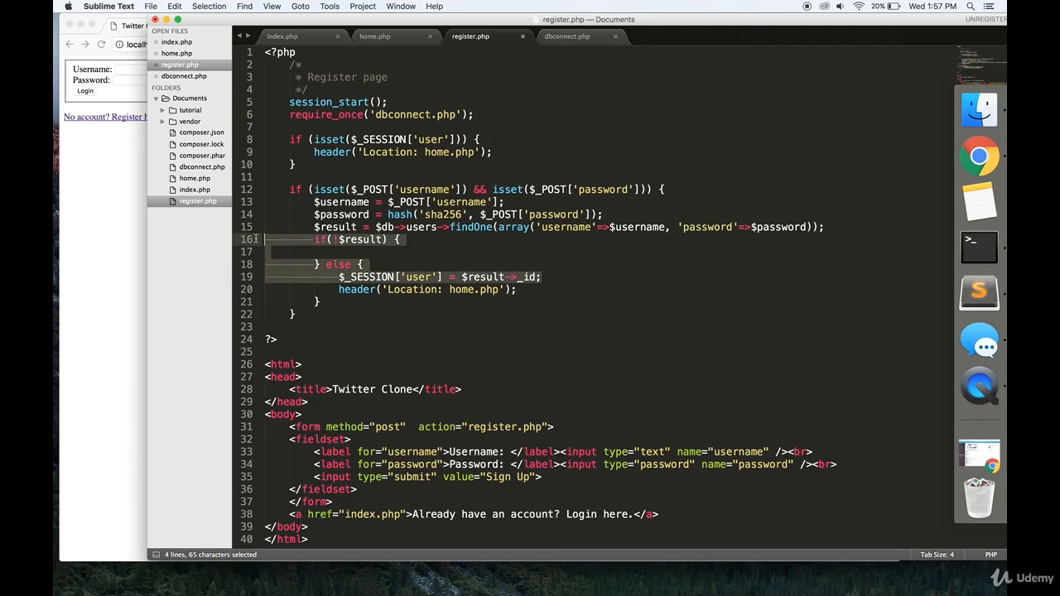
Step: Delete the $result if/else, redirect to index.php instead, and change findOne toward insert
{"action": "key", "text": "Delete"}
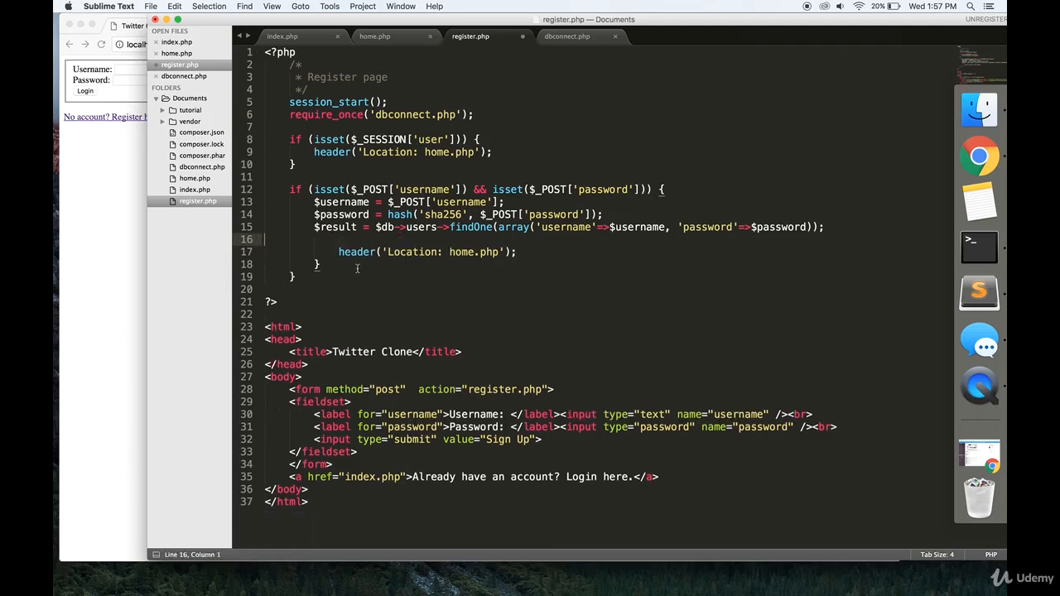
{"action": "key", "text": "Backspace"}
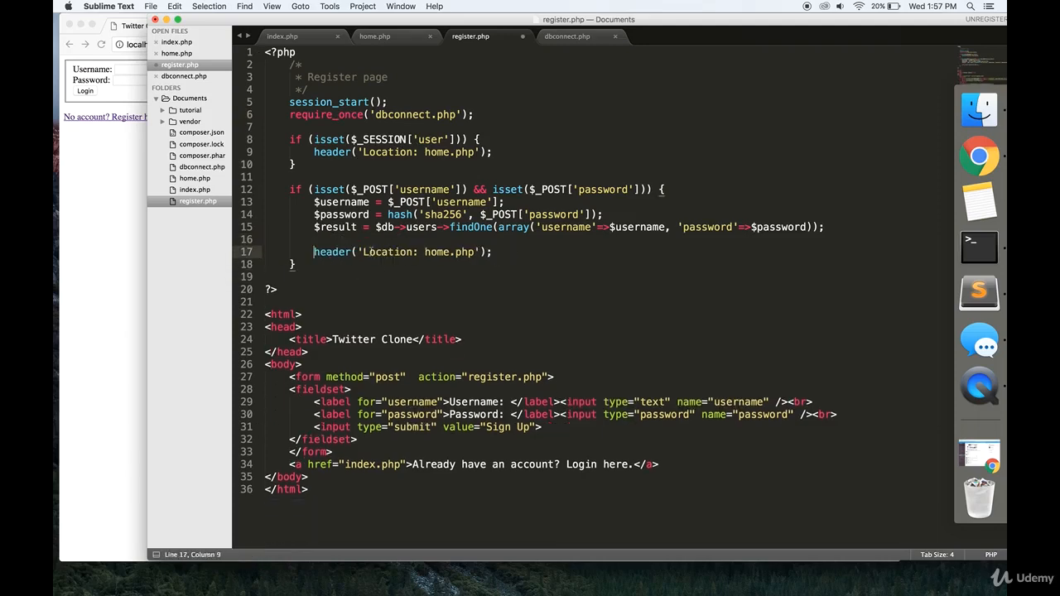
{"action": "type", "text": "index"}
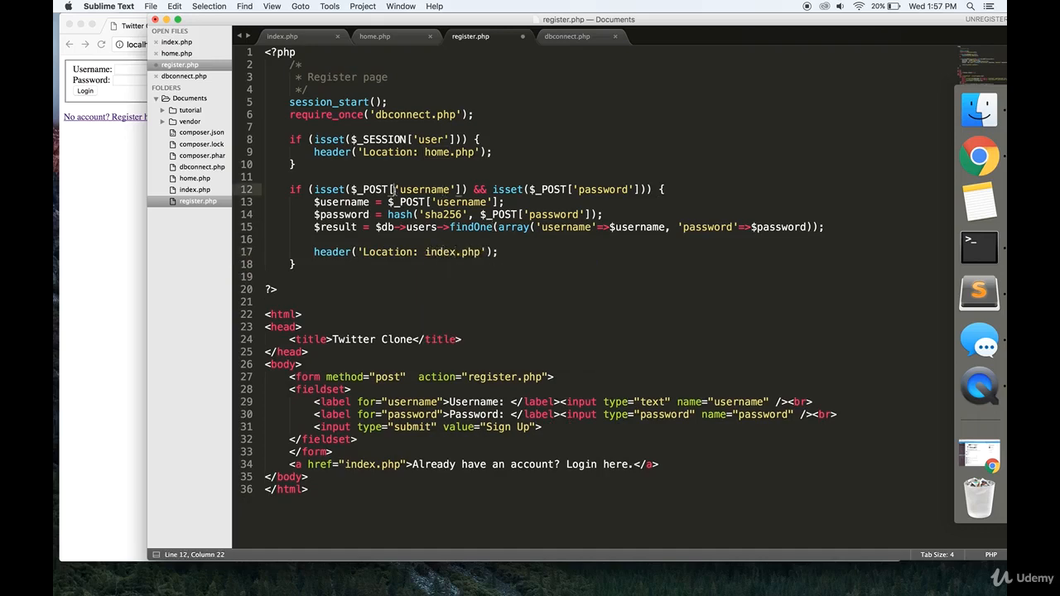
{"action": "left_click", "coordinate": [464, 227]}
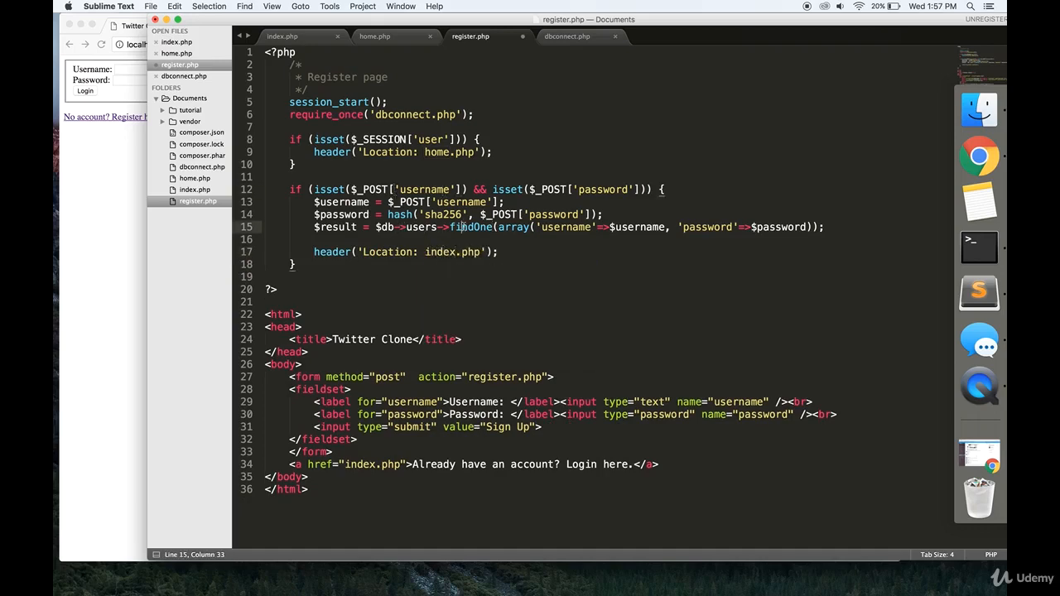
{"action": "type", "text": "insert"}
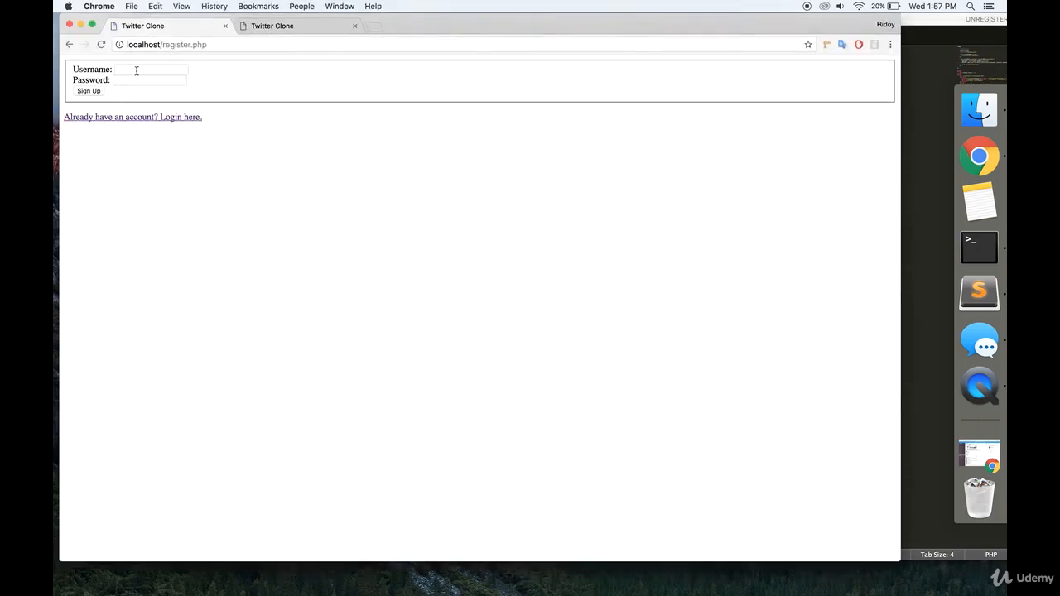
Step: Submit the signup form on register.php, then log in from index.php to land on home.php
{"action": "left_click", "coordinate": [151, 69]}
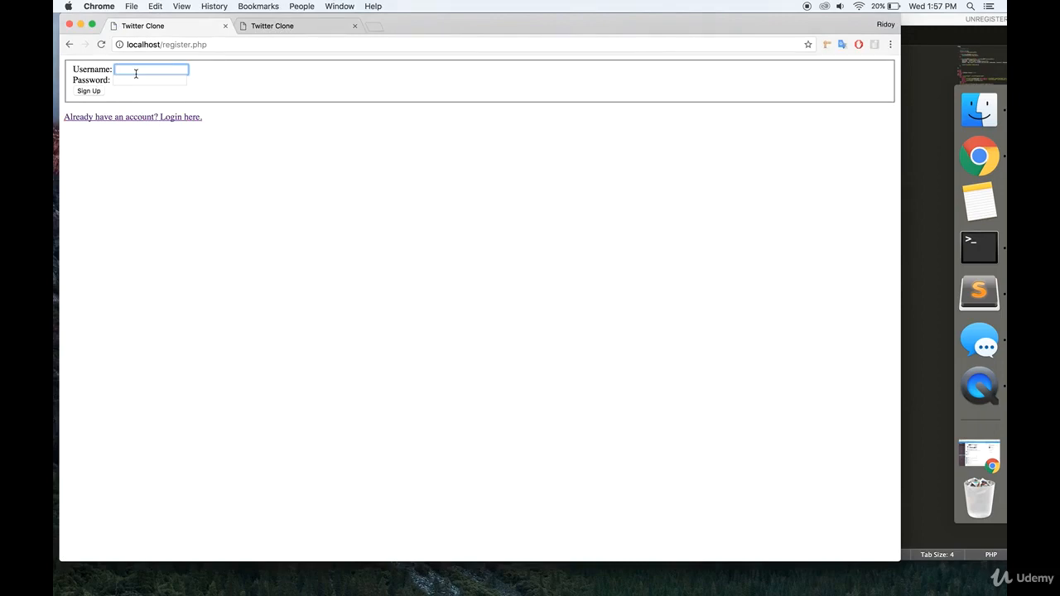
{"action": "left_click", "coordinate": [181, 116]}
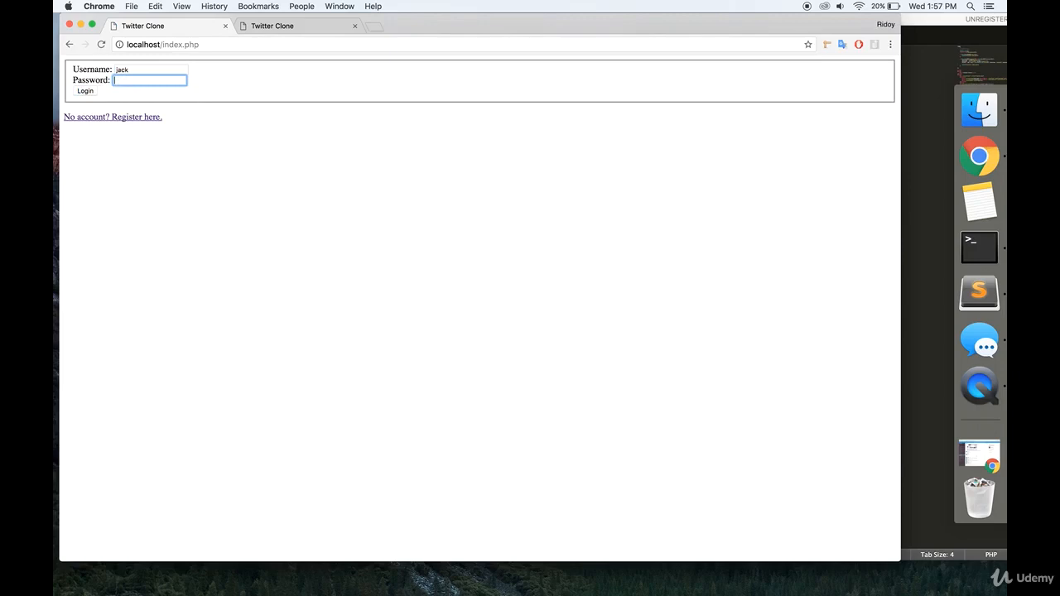
{"action": "left_click", "coordinate": [84, 91]}
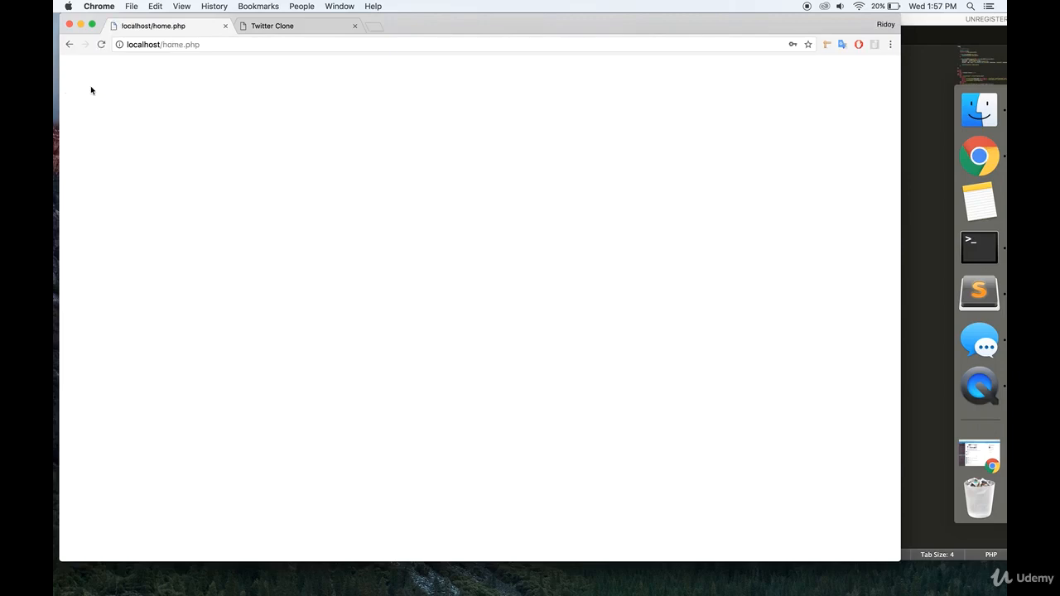